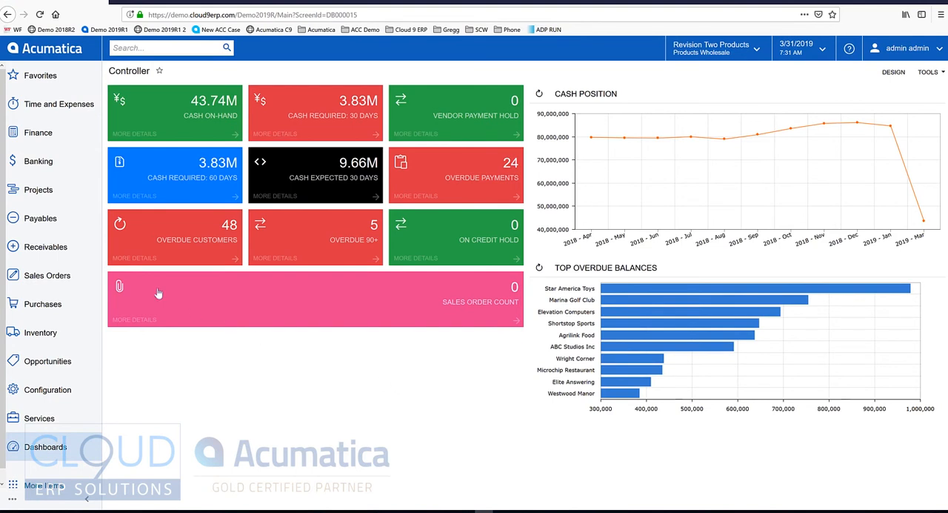
Step: Open the Sales Prices screen from the Receivables section
click(45, 245)
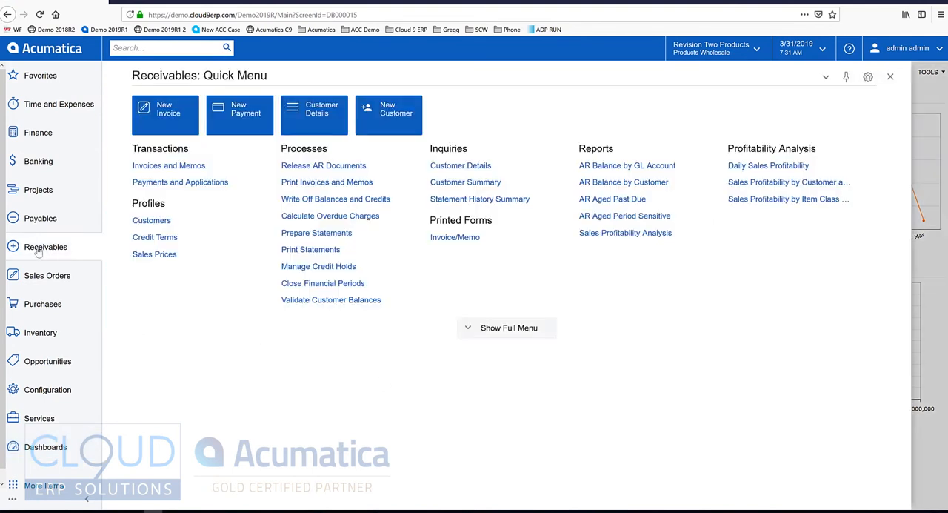
click(45, 246)
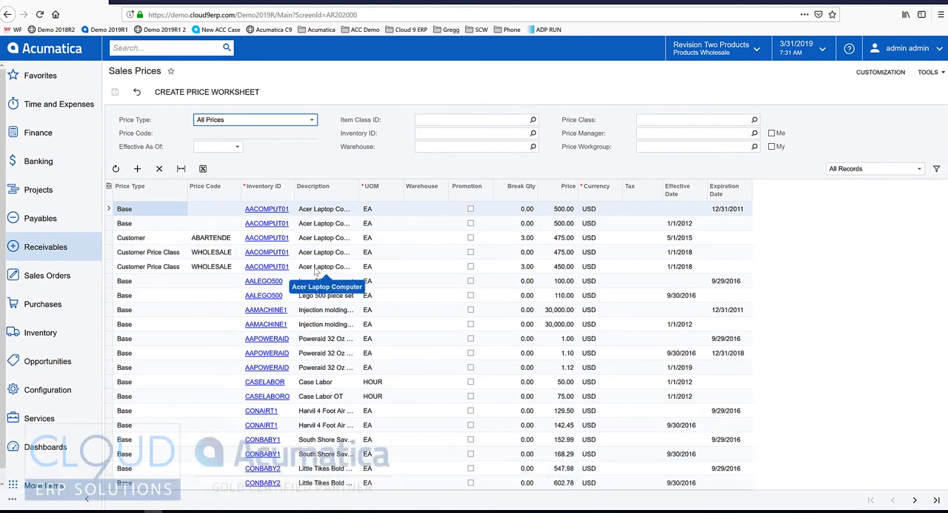
click(45, 246)
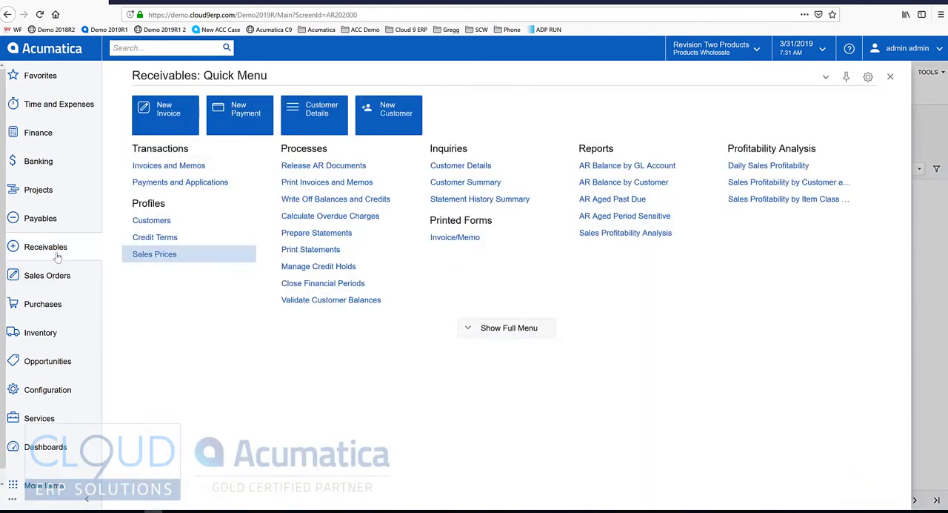
click(40, 332)
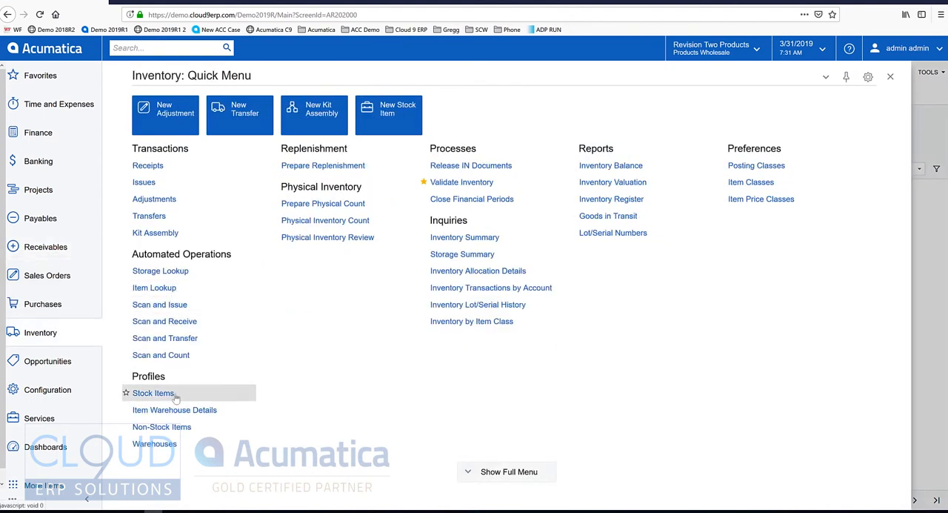
click(152, 393)
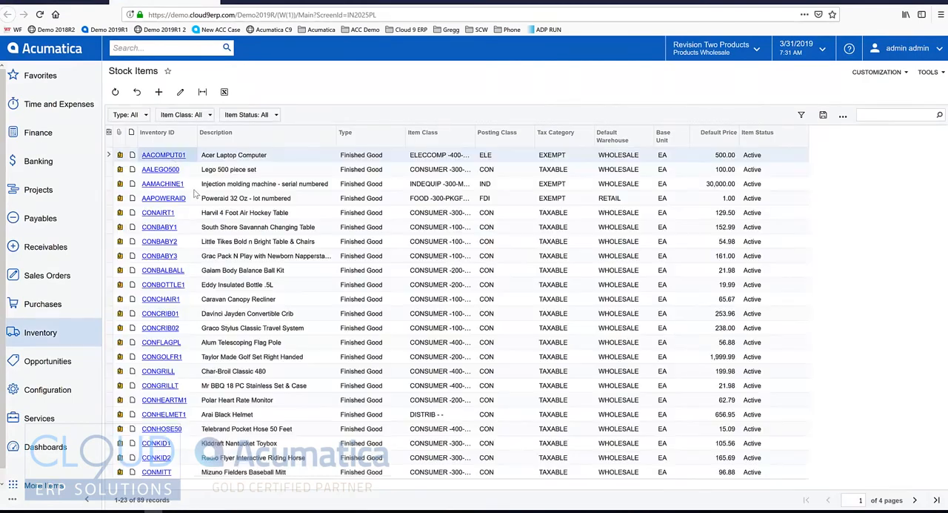
click(163, 155)
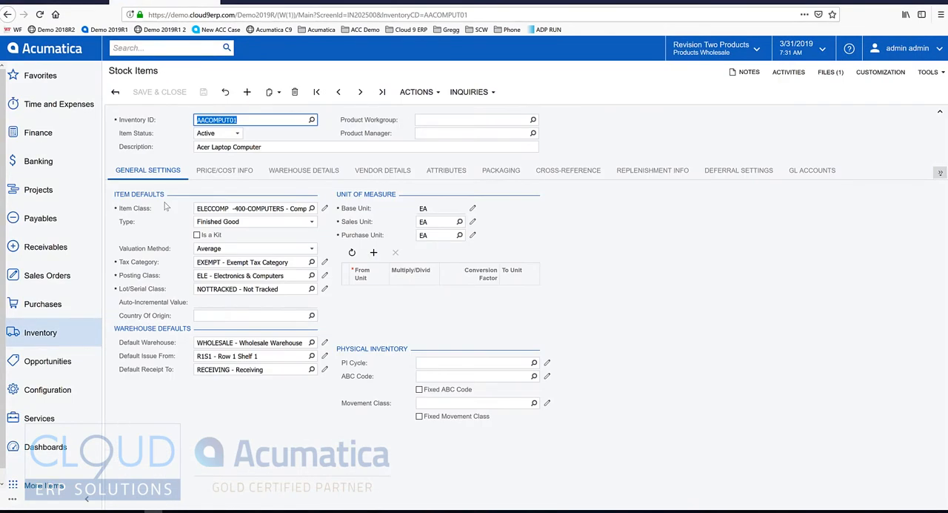
click(225, 170)
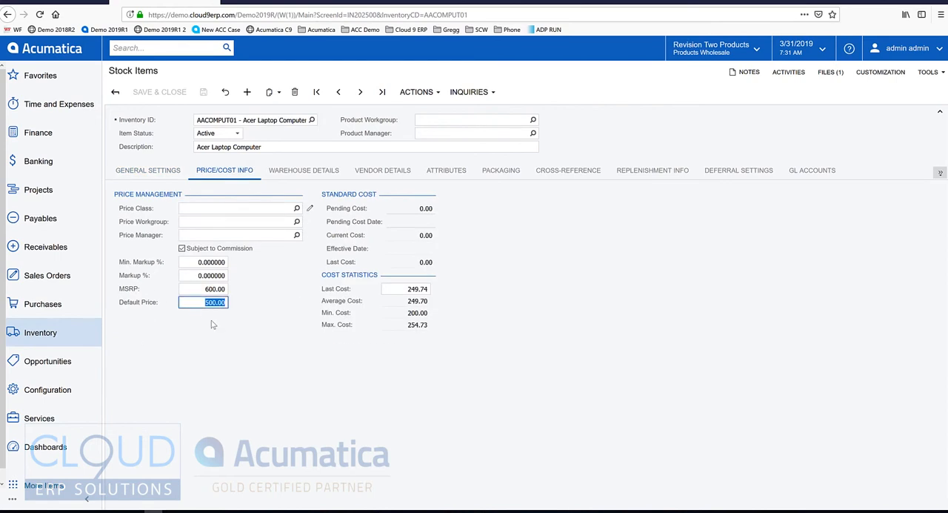
mouse_move(232, 238)
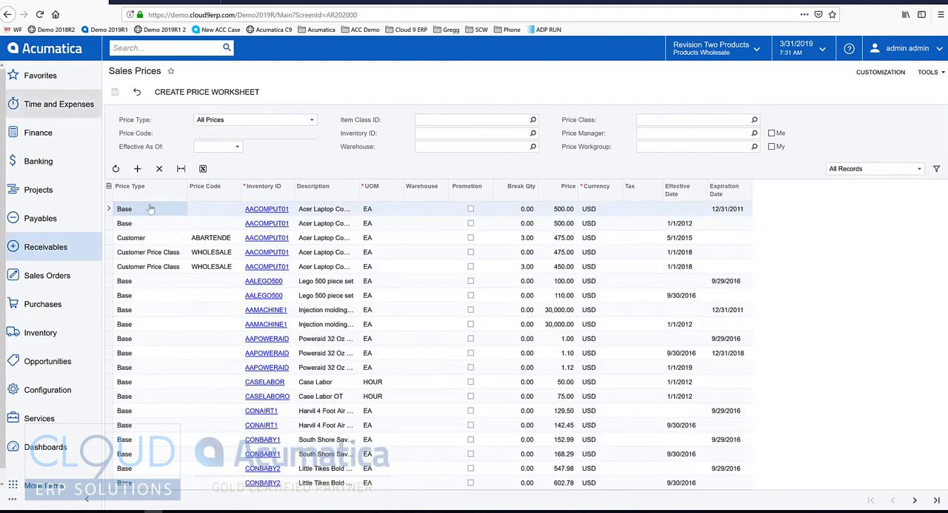
mouse_move(481, 208)
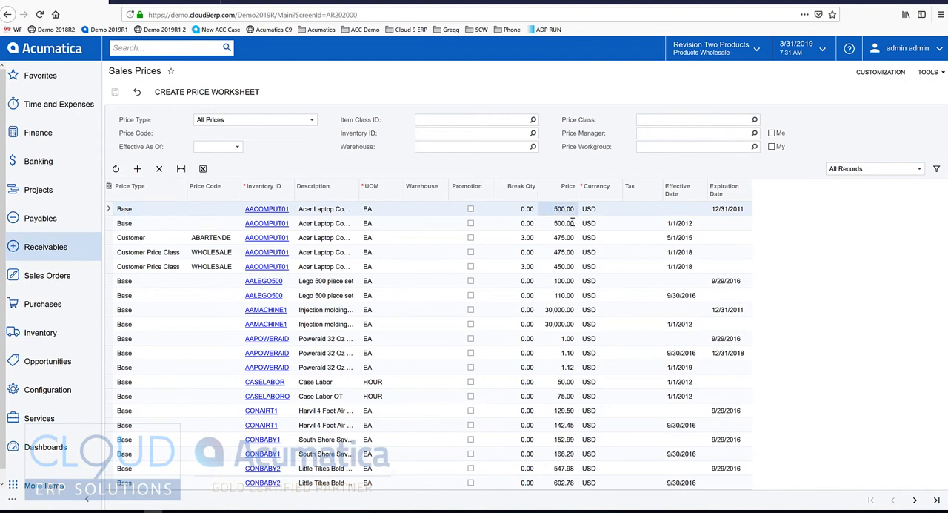
Step: Edit the Acer laptop's first base price cell to change 500.00 to 450.00
double_click(564, 209)
text(450)
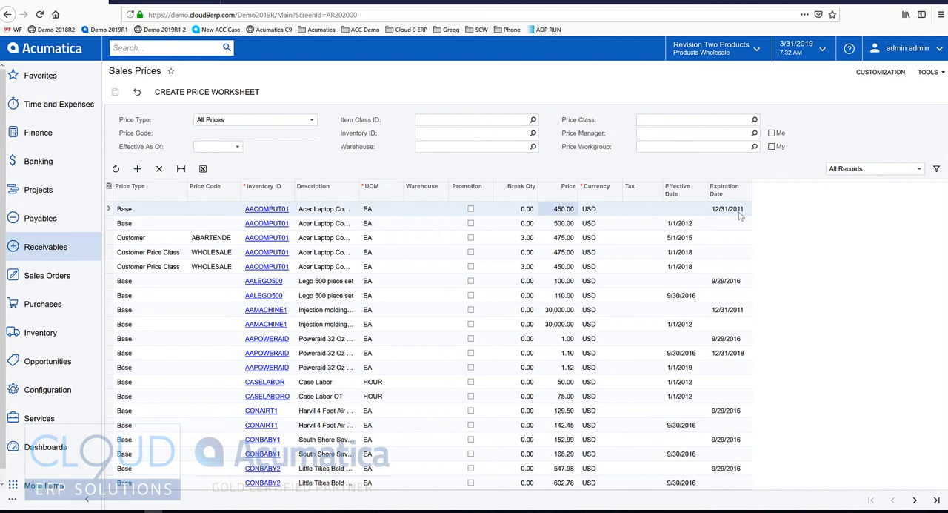
mouse_move(738, 216)
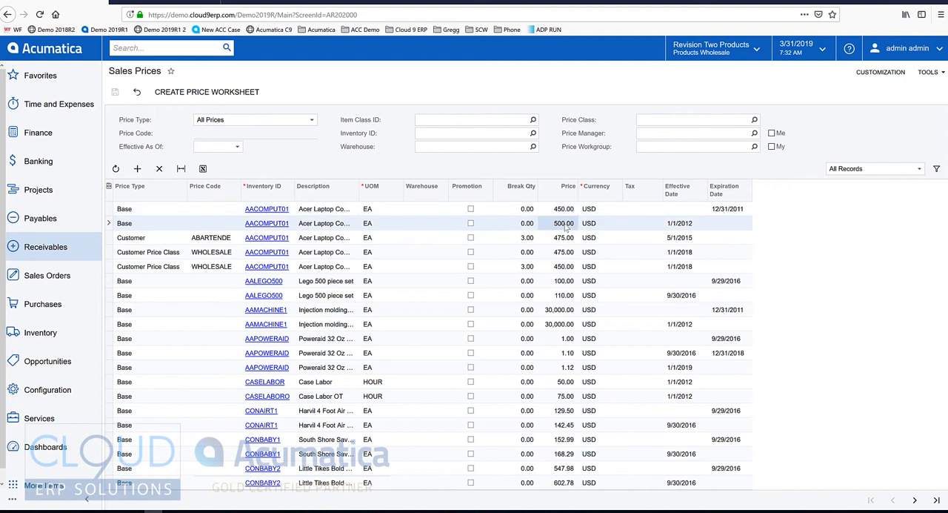
mouse_move(681, 228)
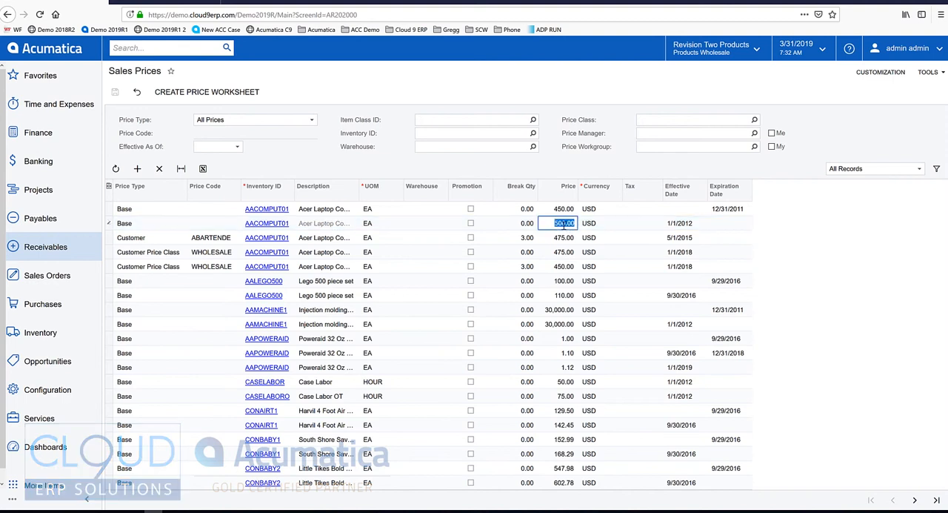
Step: Enter 475 as the laptop's current base price and start a new sales order for APOSTELSCH
text(475)
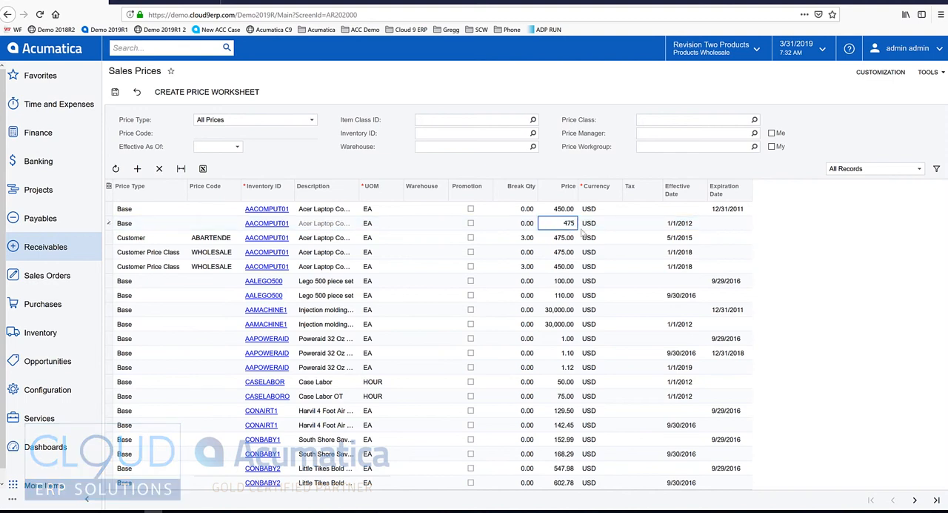
click(48, 275)
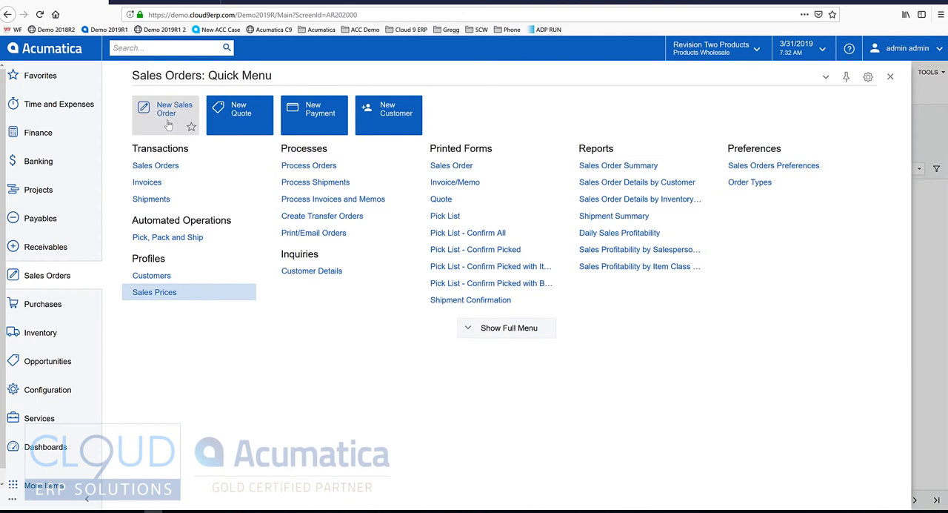
click(165, 113)
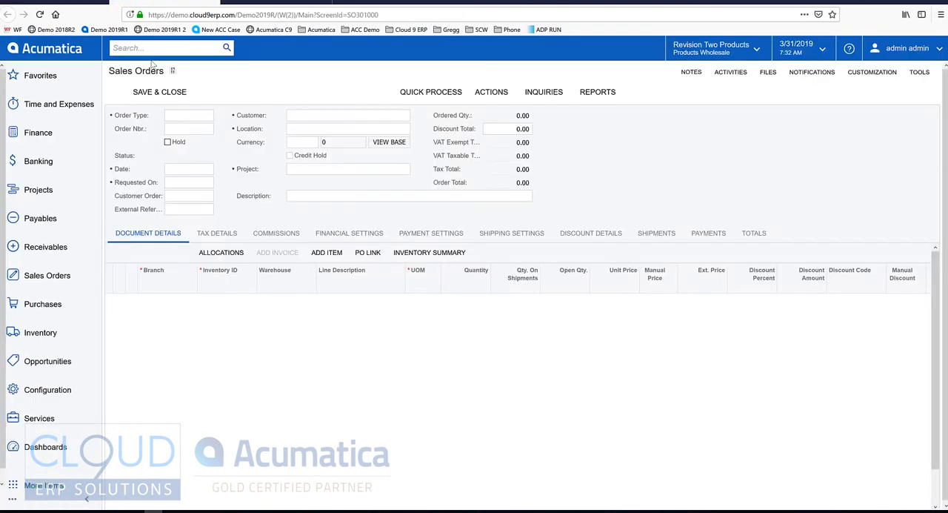
click(247, 91)
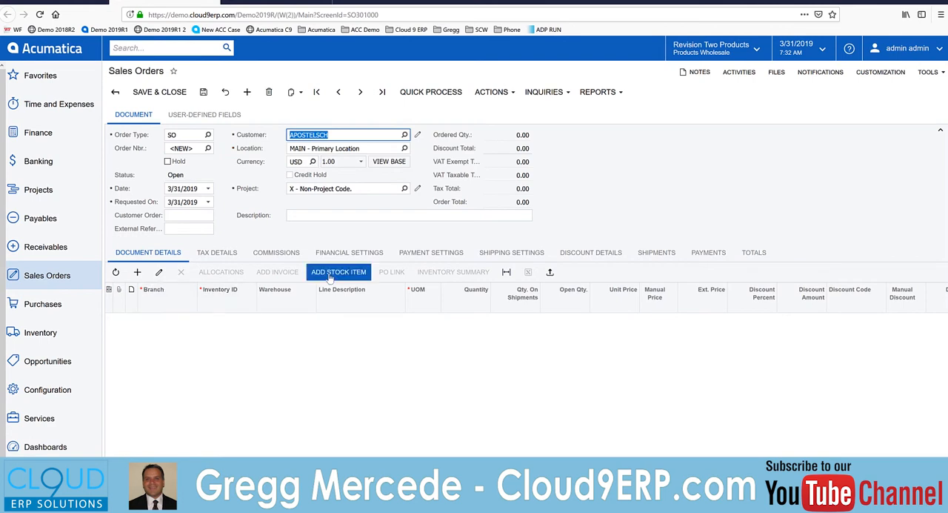
Step: Add the AACOMPUT01 WHOLESALE laptop to the order at 475.00, then return to Sales Prices
click(338, 272)
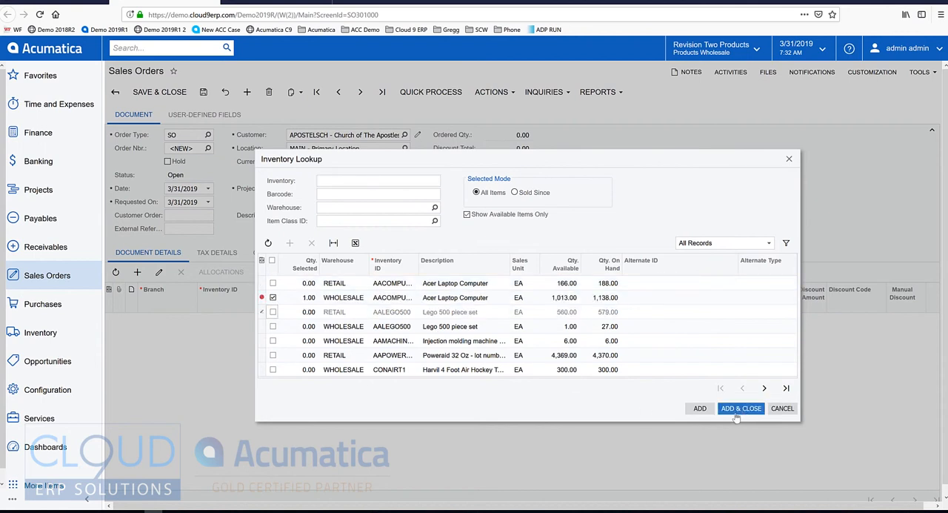
click(741, 408)
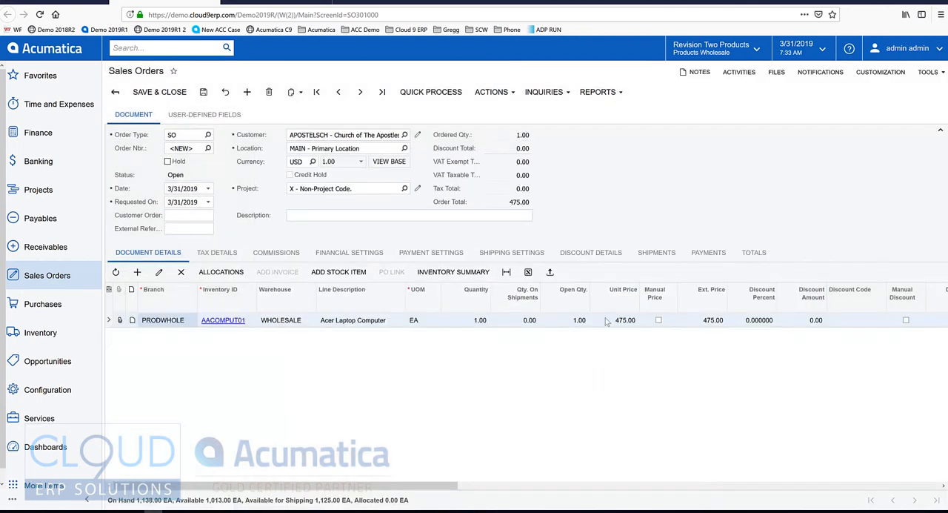
click(624, 319)
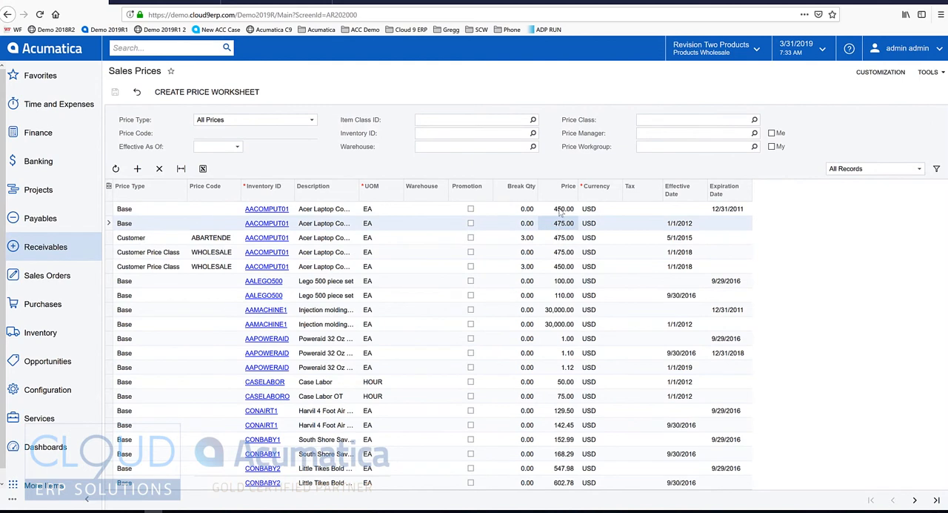
mouse_move(695, 213)
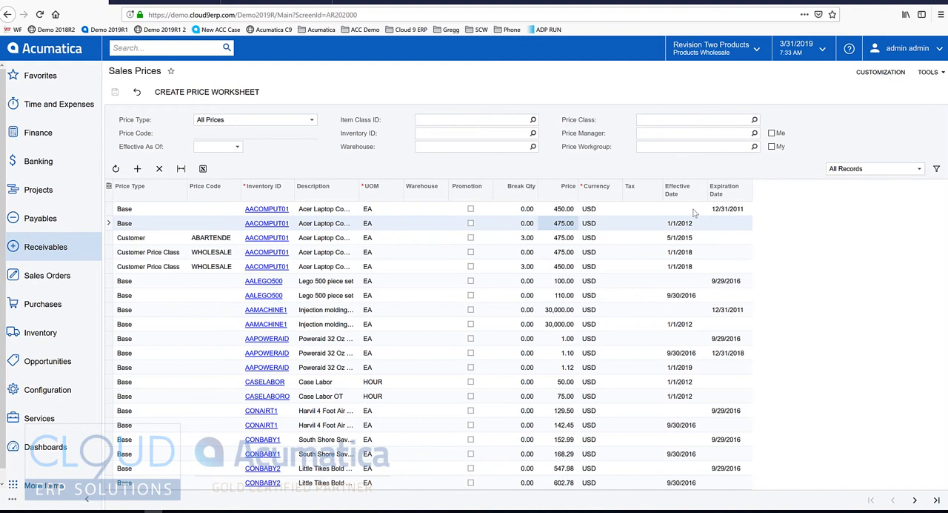
mouse_move(727, 217)
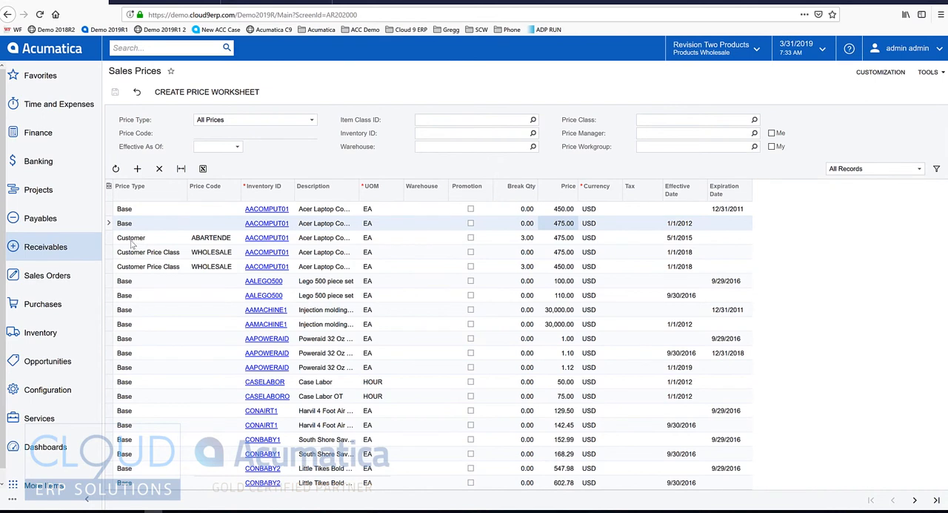
Step: Change the ABARTENDE customer price for AACOMPUT01 to 467.00
click(130, 237)
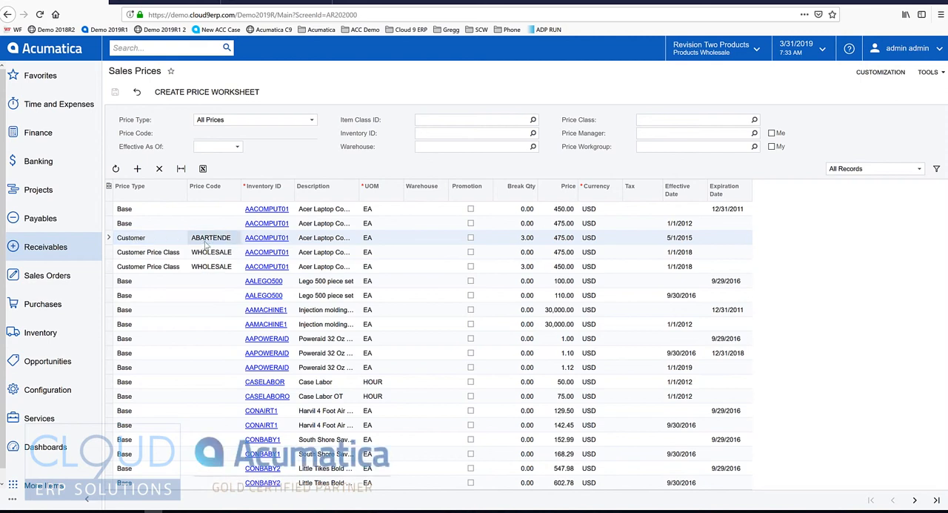
click(563, 237)
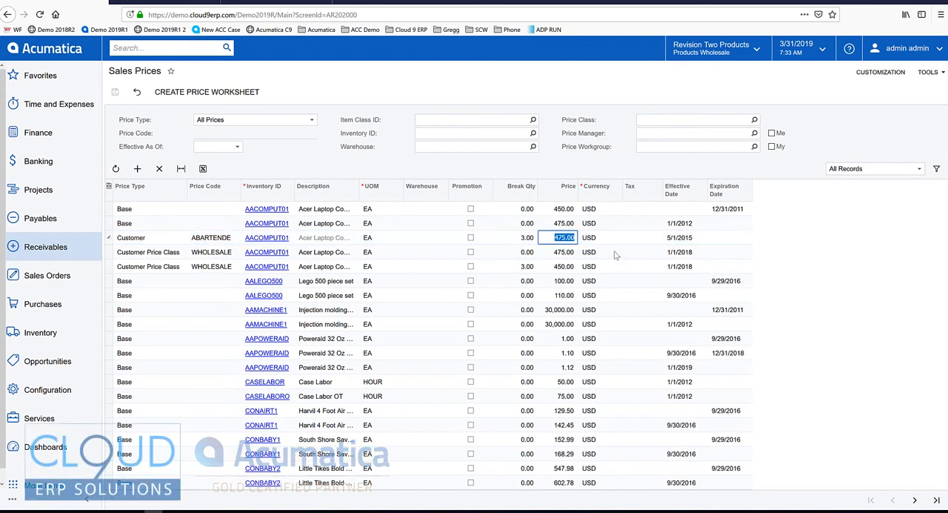
text(467)
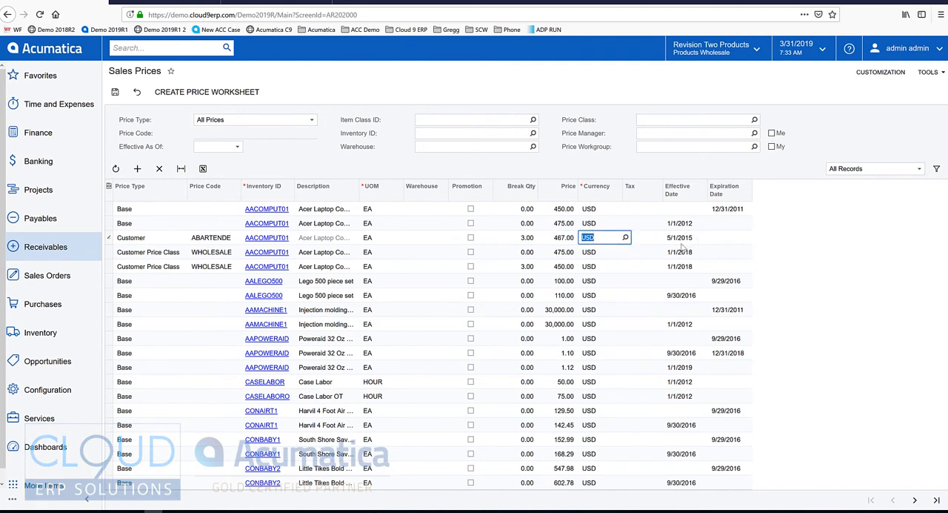
mouse_move(683, 247)
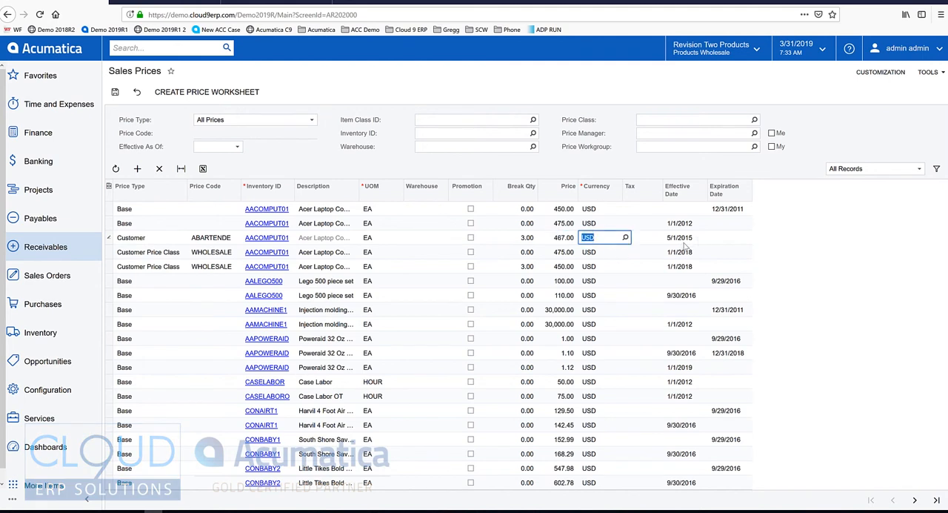
mouse_move(207, 91)
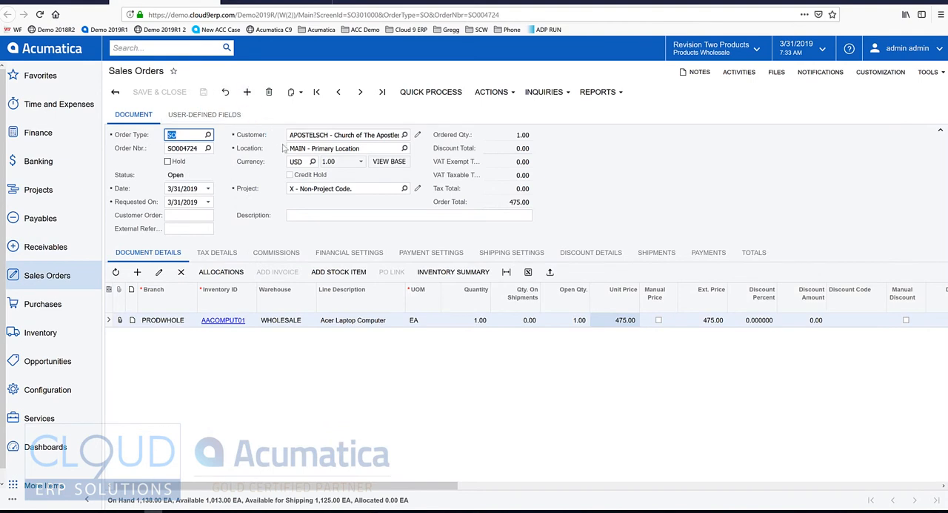
Step: Pick the Bartending School customer, dismiss its warning note, and start adding a stock item
text(bar)
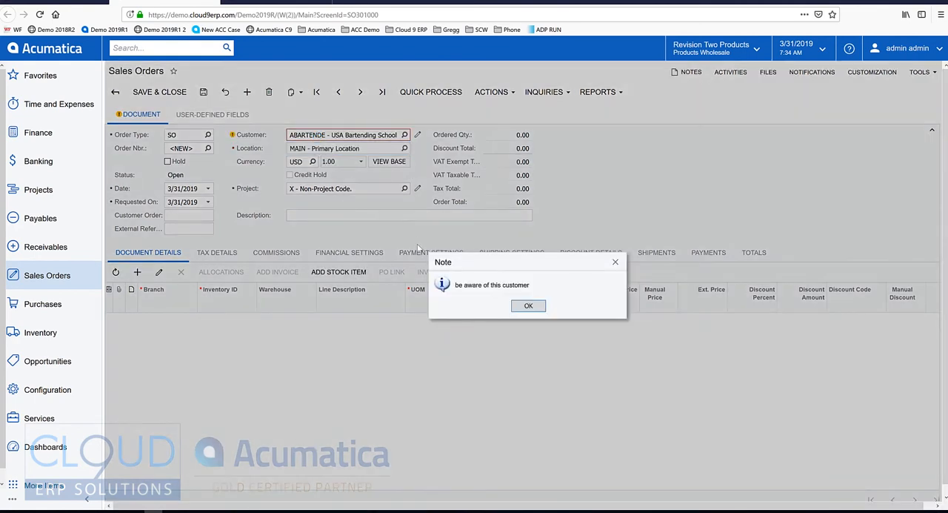
click(528, 305)
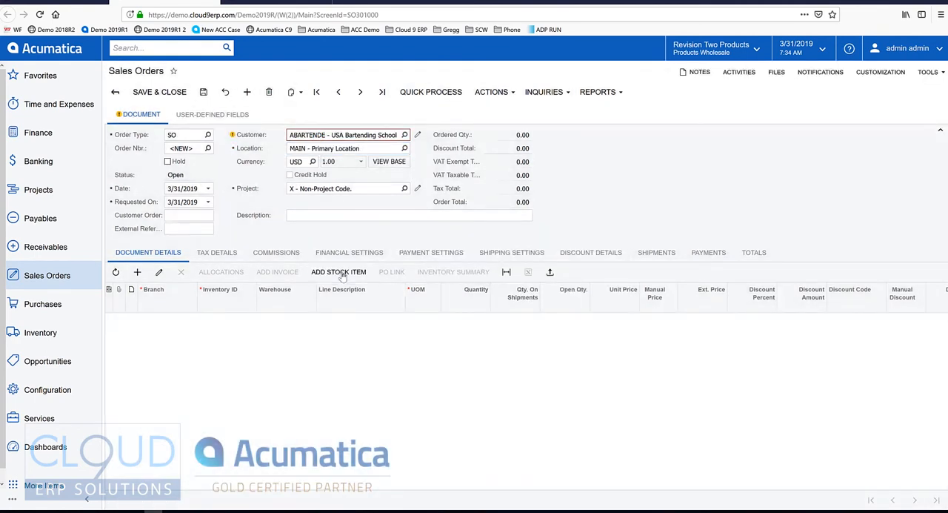
click(339, 271)
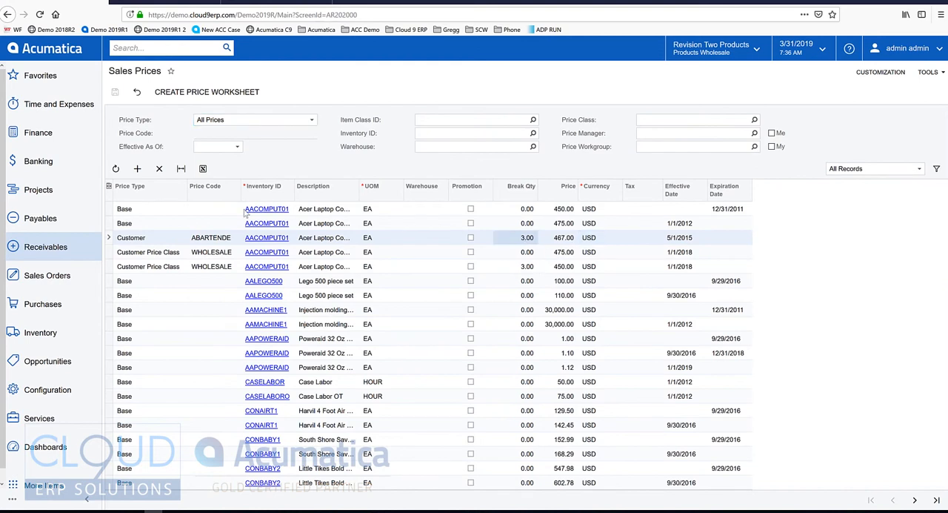
mouse_move(510, 251)
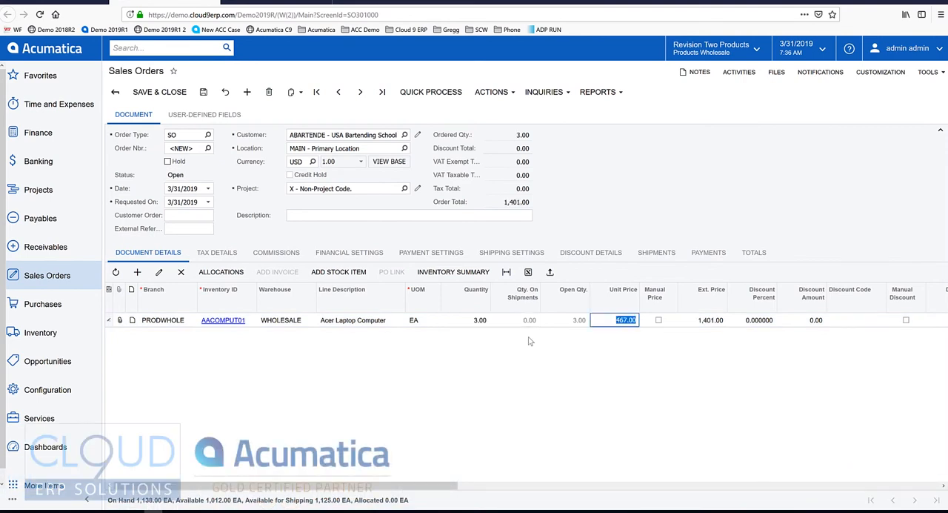
mouse_move(687, 402)
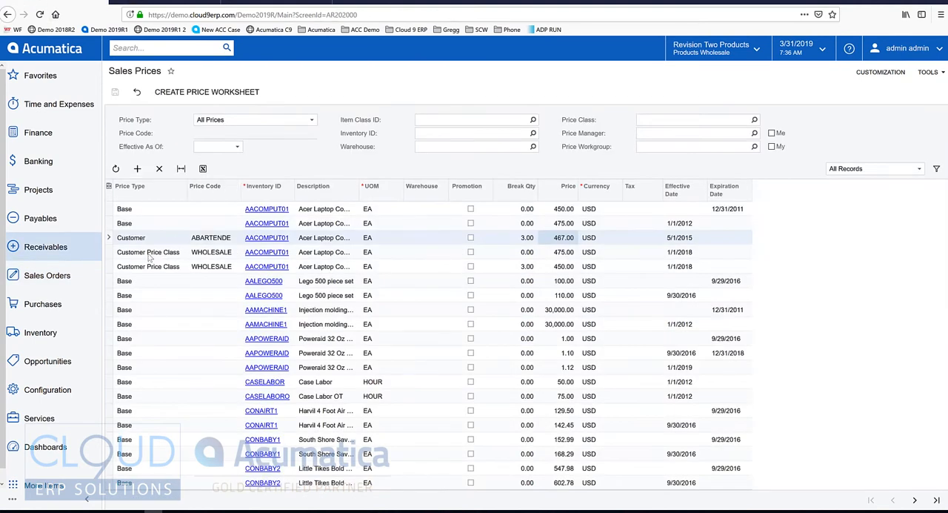
Step: Select the WHOLESALE price class laptop row for editing, after checking the ABARTENDE row
click(148, 252)
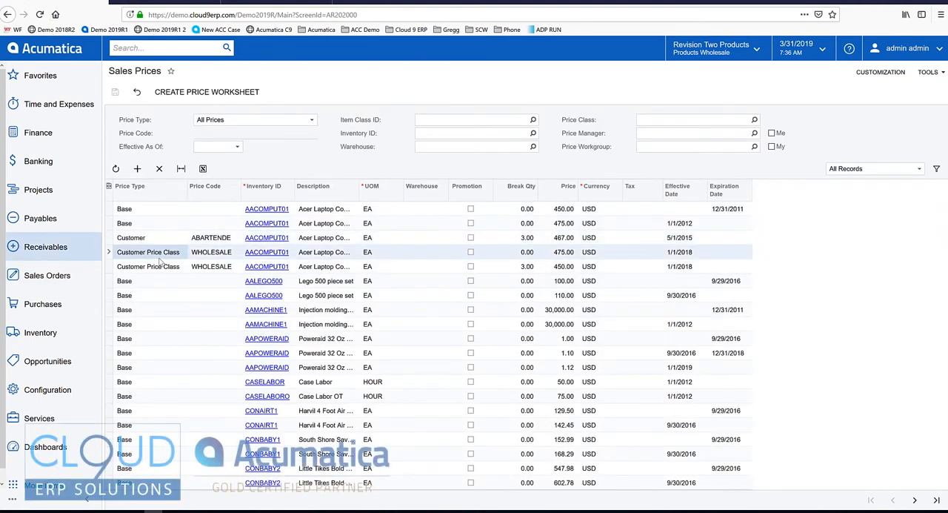
click(130, 237)
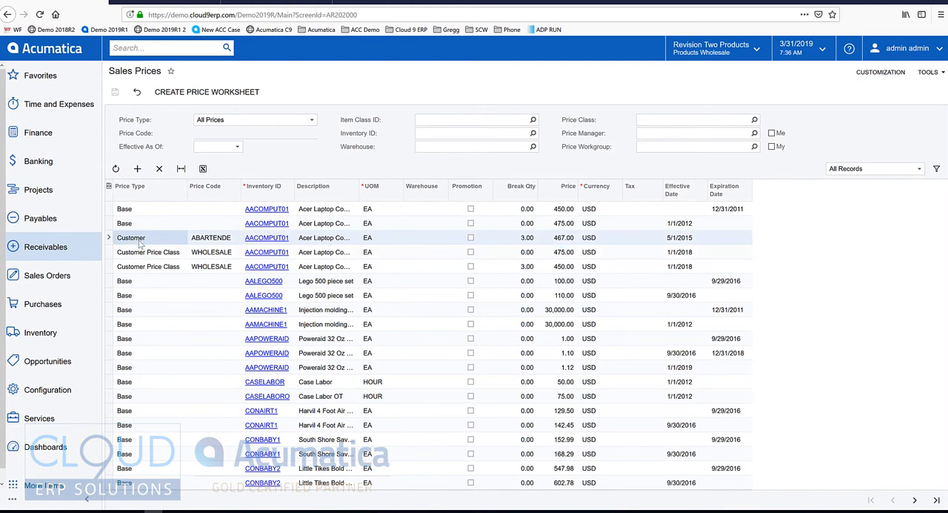
mouse_move(154, 257)
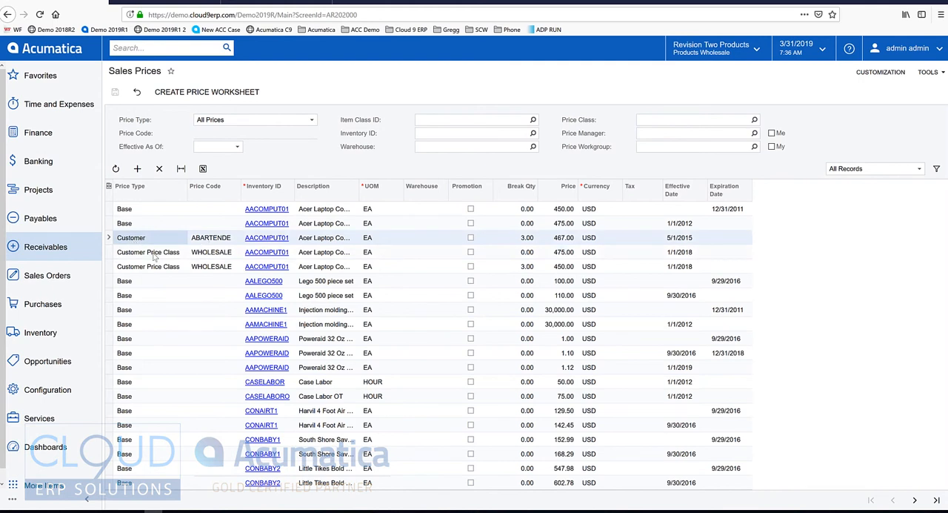
click(148, 251)
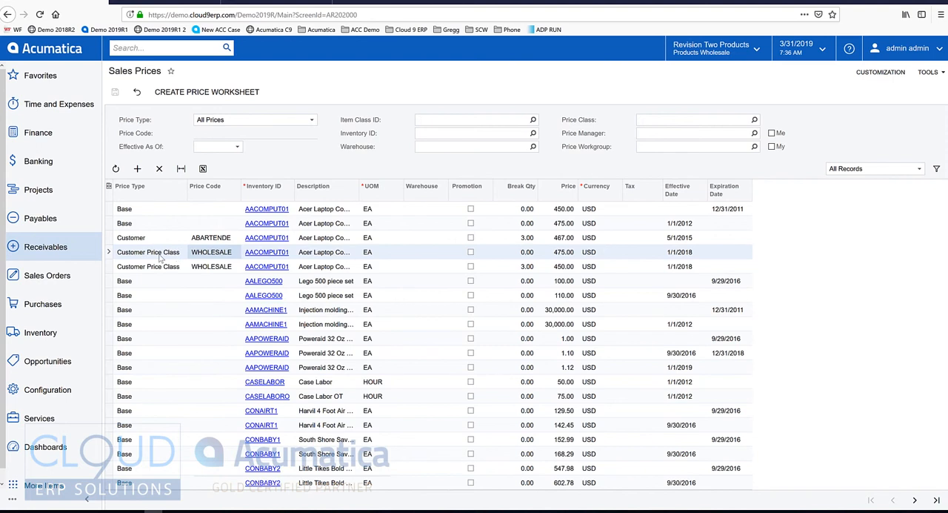
mouse_move(317, 259)
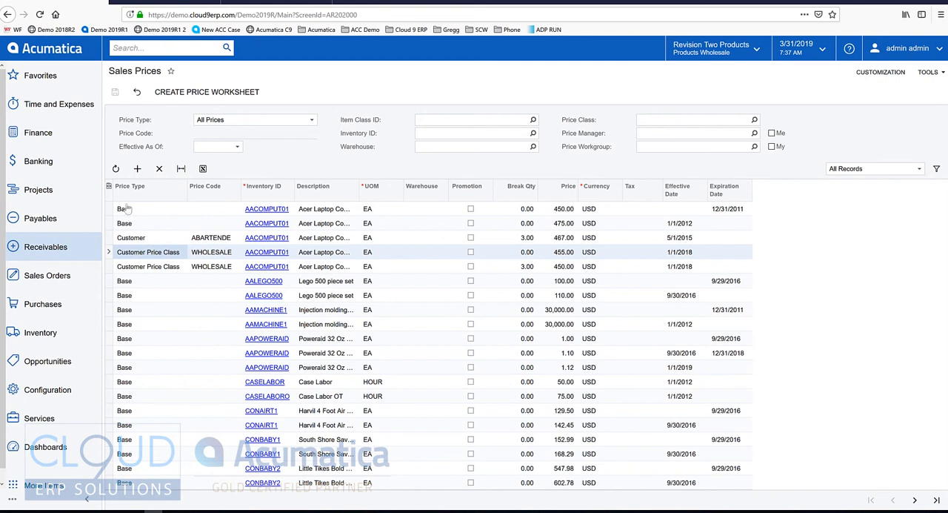
Step: Enter WHOLESALE as Price Class ID in ABC Holdings Inc's Delivery Settings
click(46, 246)
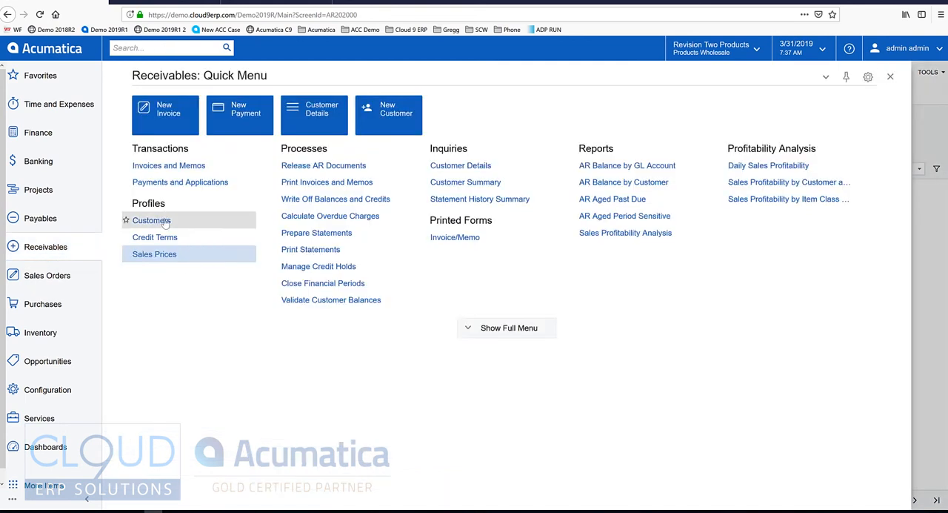
click(151, 220)
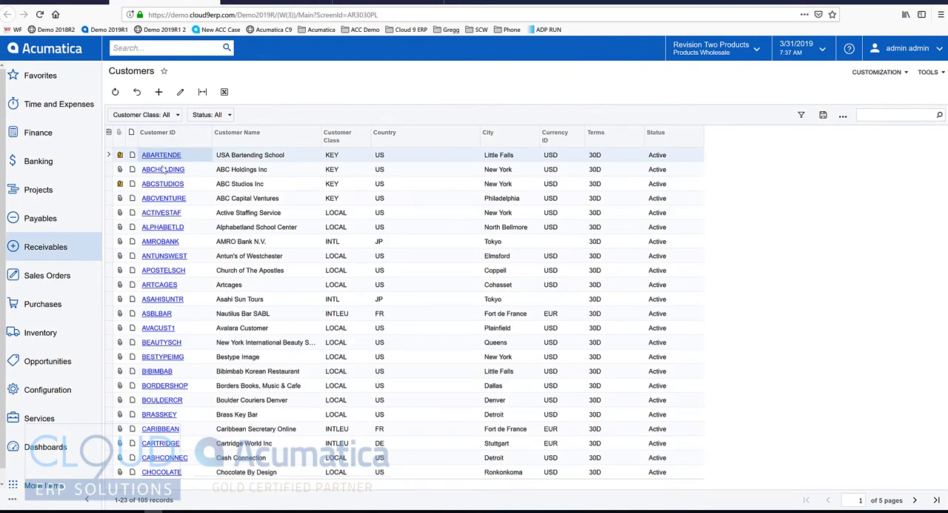
click(158, 91)
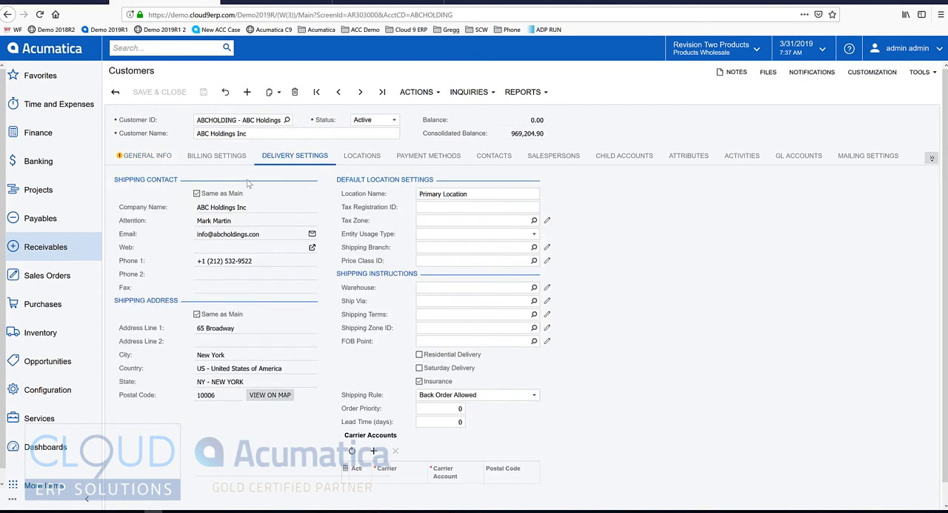
click(147, 155)
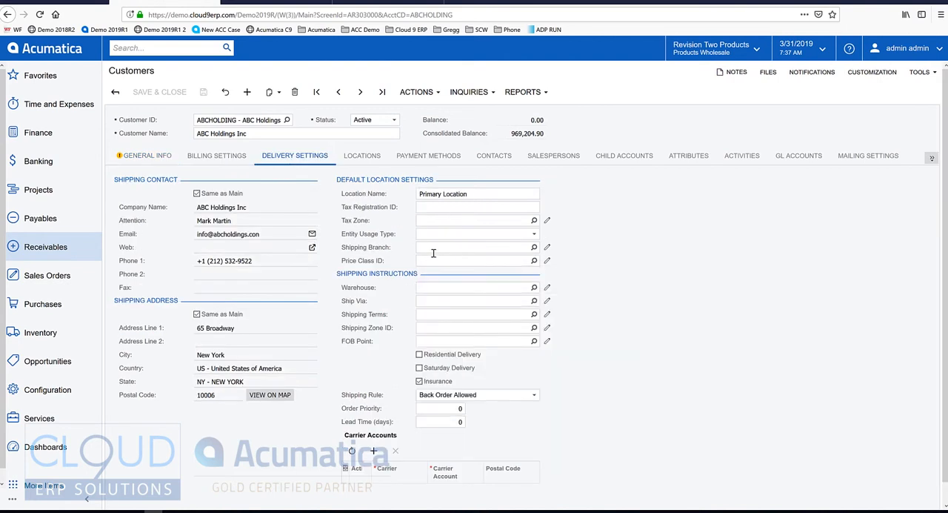
mouse_move(527, 262)
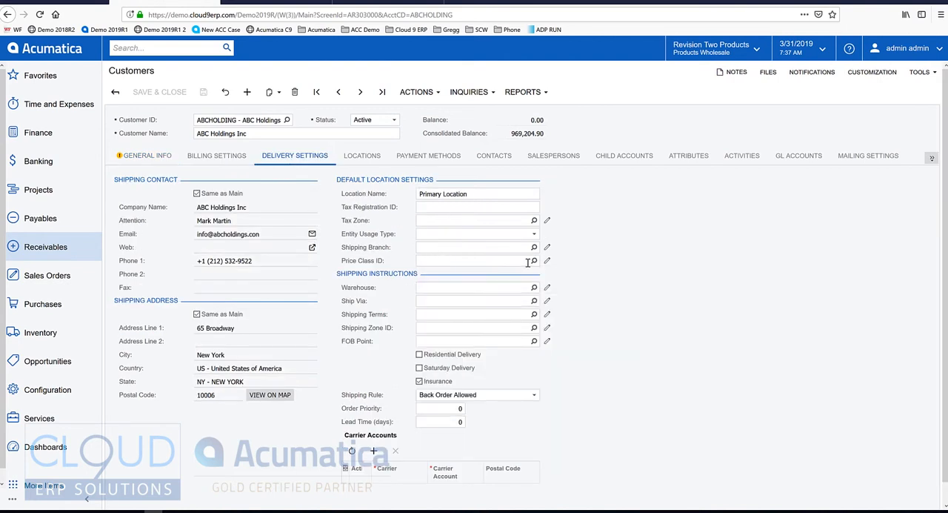
text(WHOLESALE)
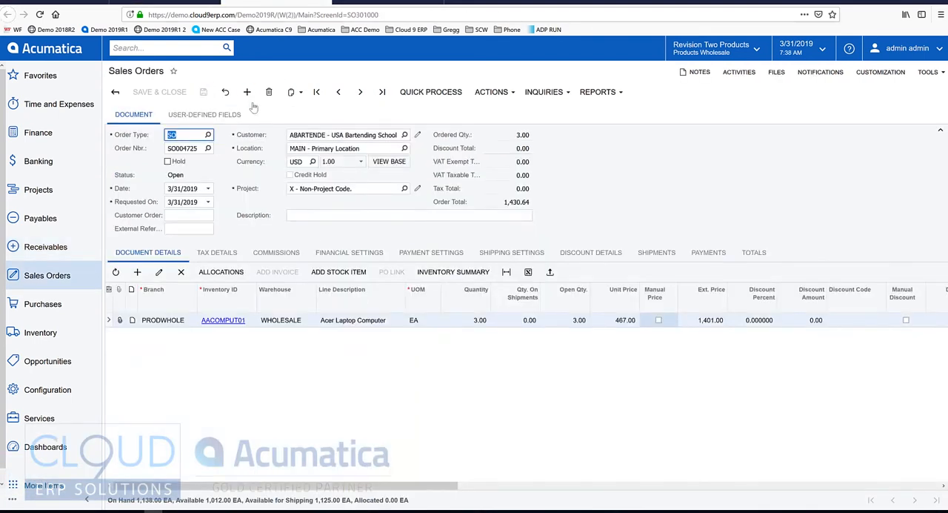
Step: Create an ABC Holdings order with one Acer laptop line, quantity 1
text(hol)
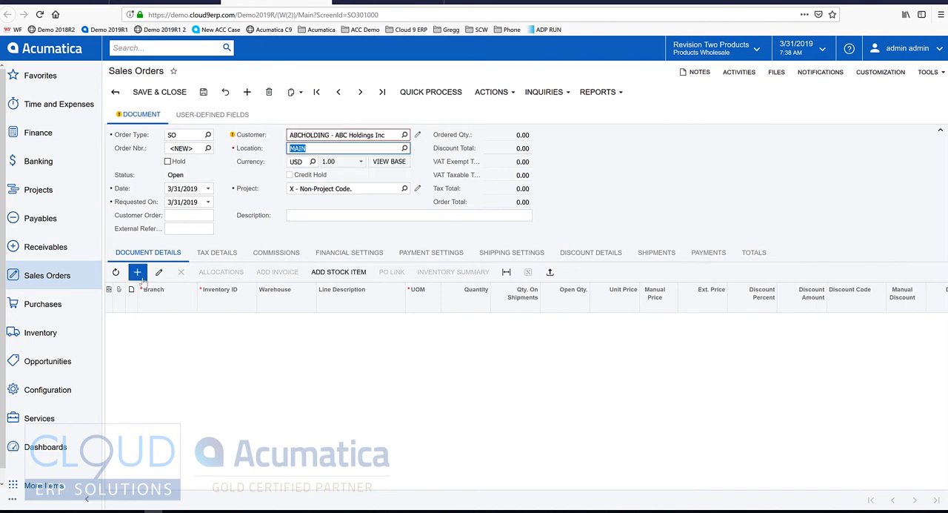
click(137, 272)
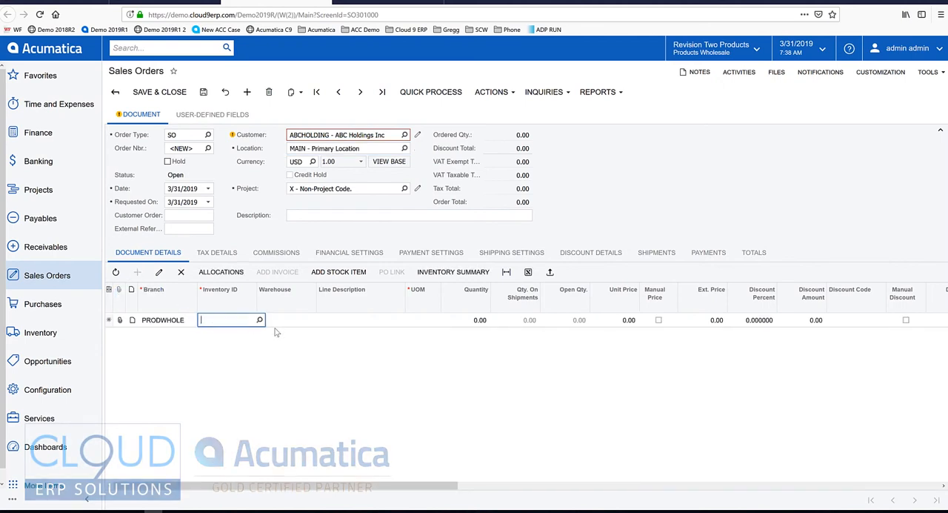
text(acer)
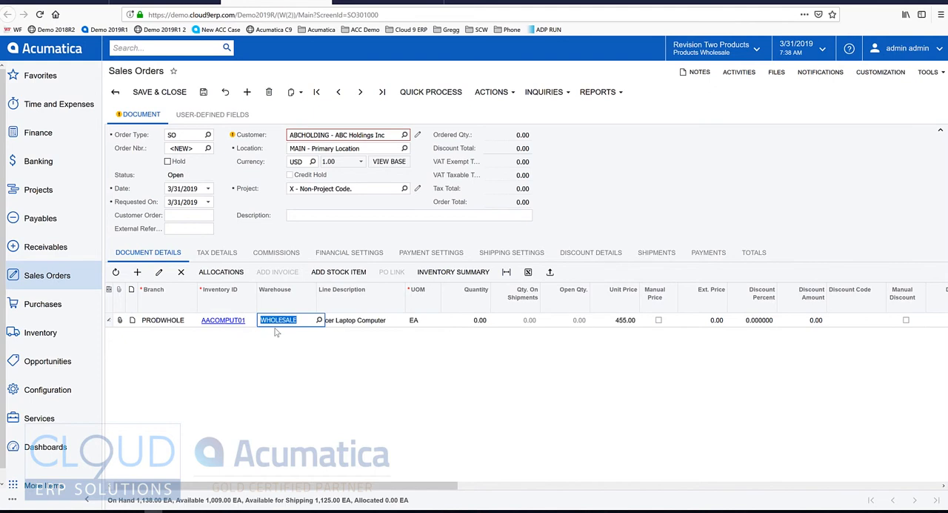
text(1)
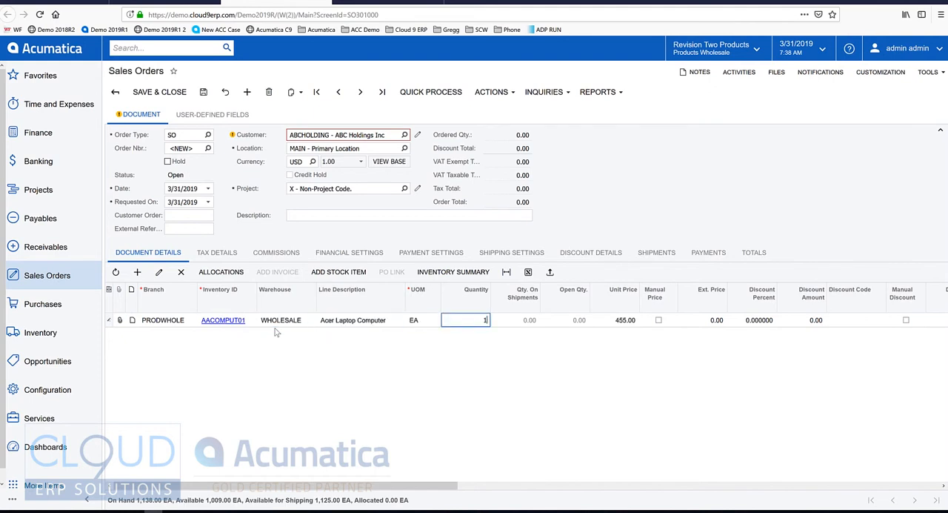
key(tab)
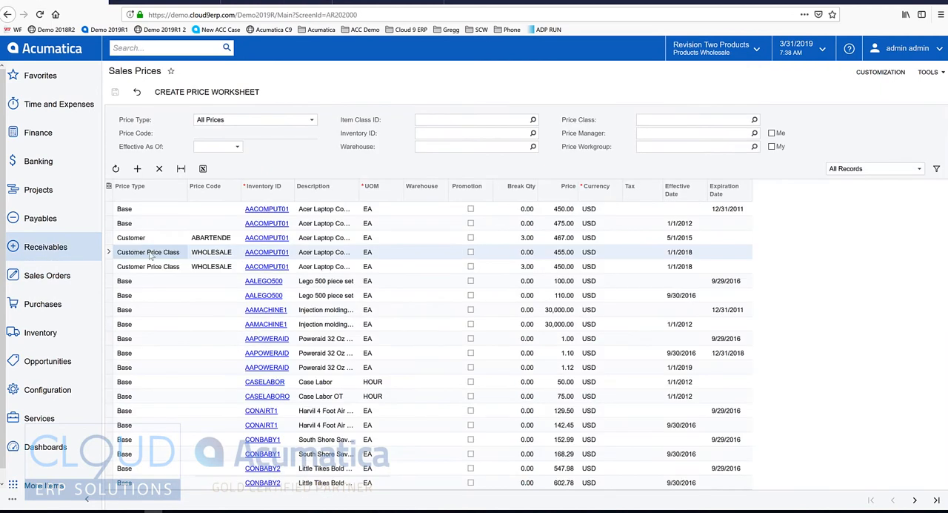
mouse_move(322, 259)
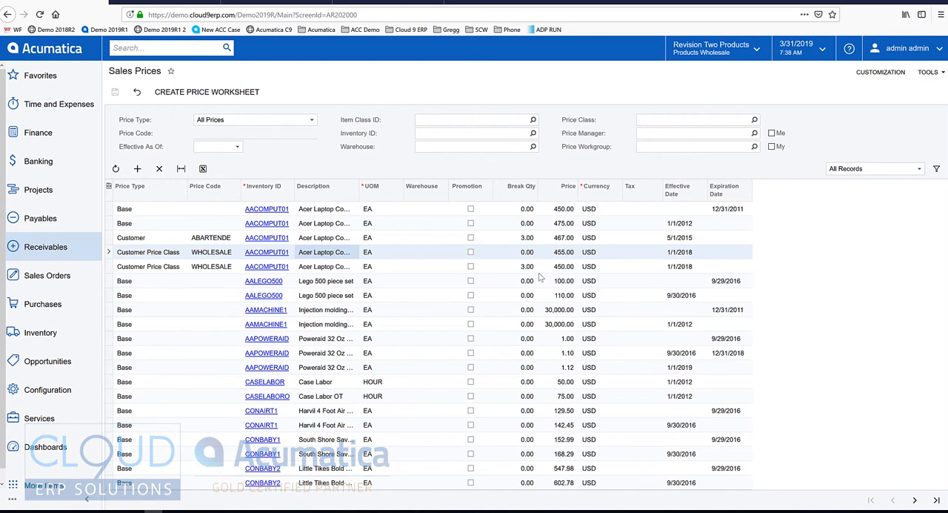
Step: Insert a Customer Price Class price row effective 3/31/2019 and move to its price code
click(527, 266)
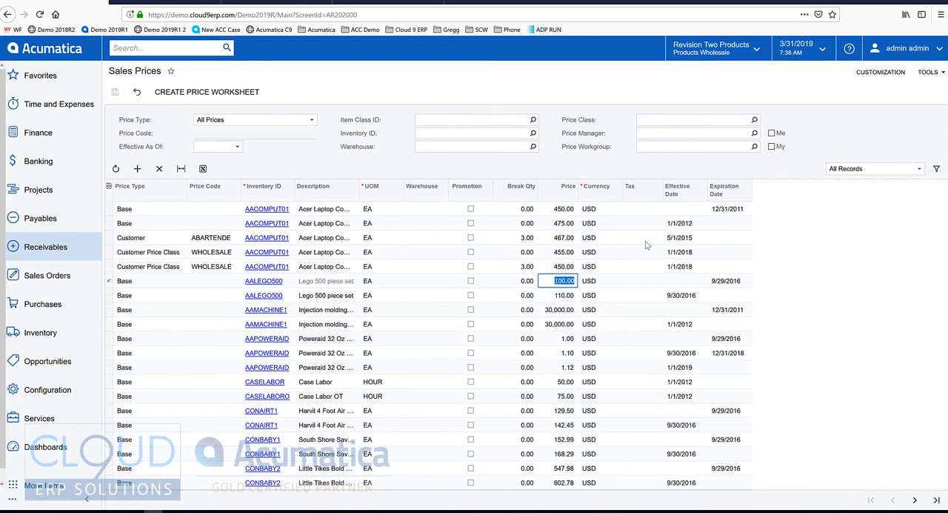
mouse_move(324, 287)
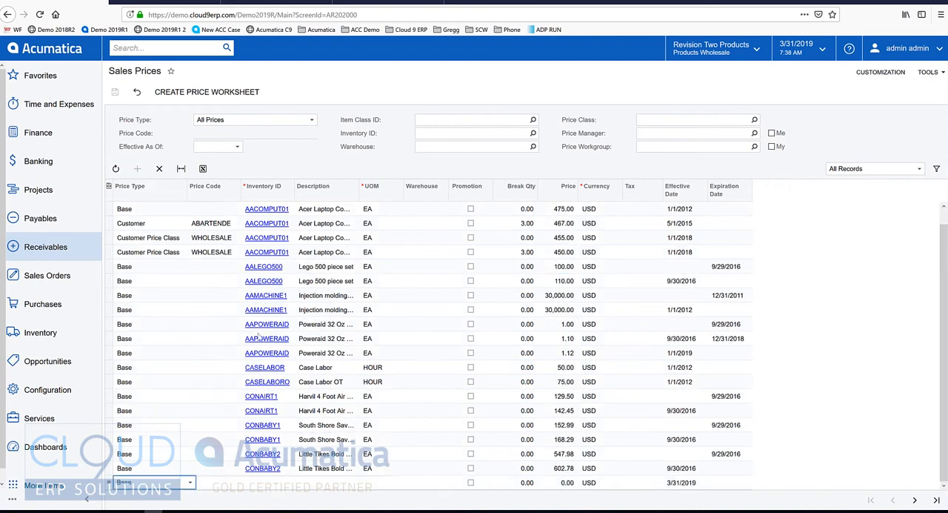
mouse_move(258, 336)
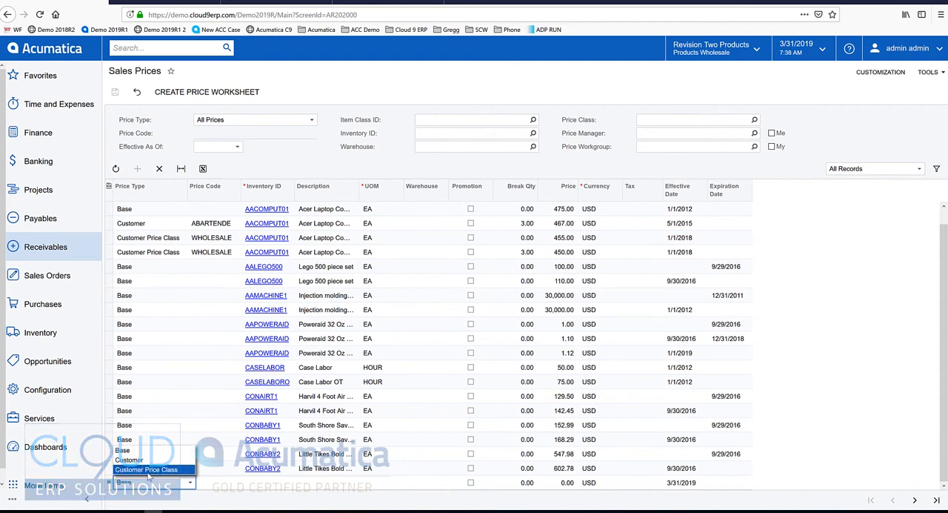
mouse_move(128, 460)
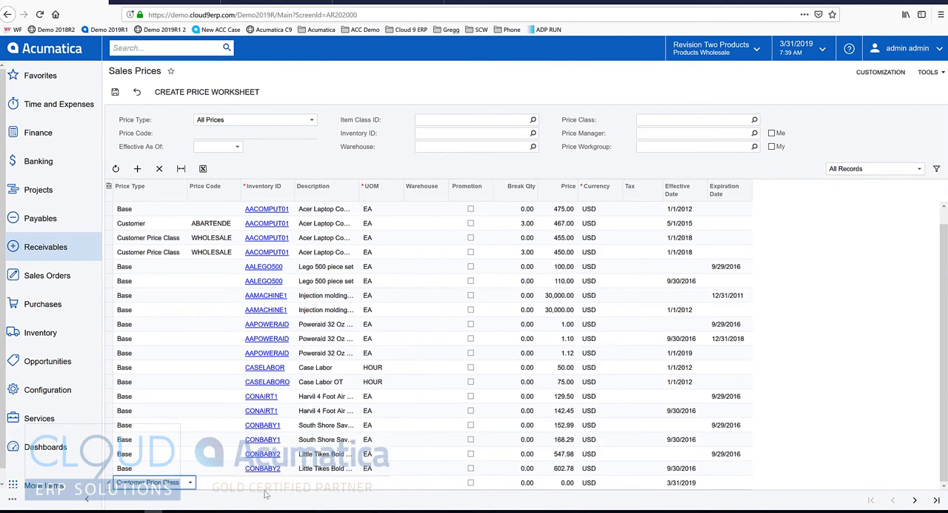
click(271, 482)
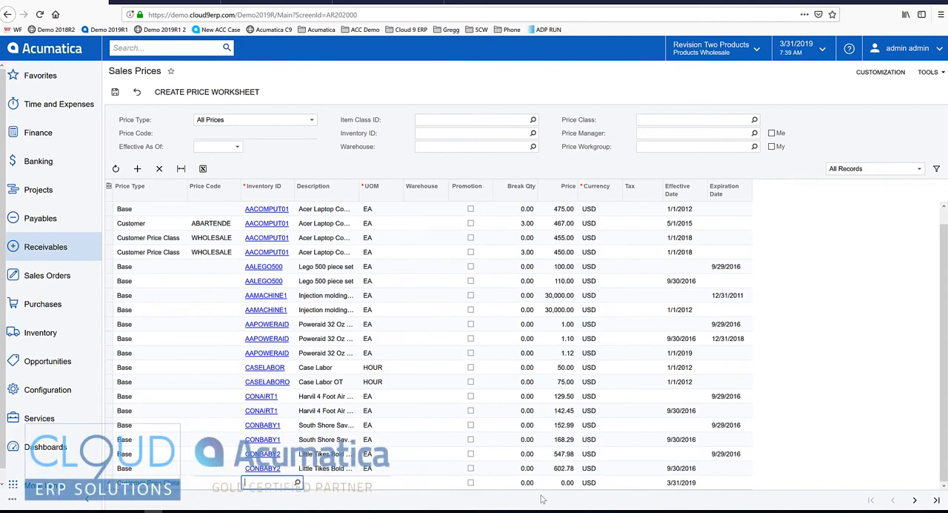
mouse_move(560, 493)
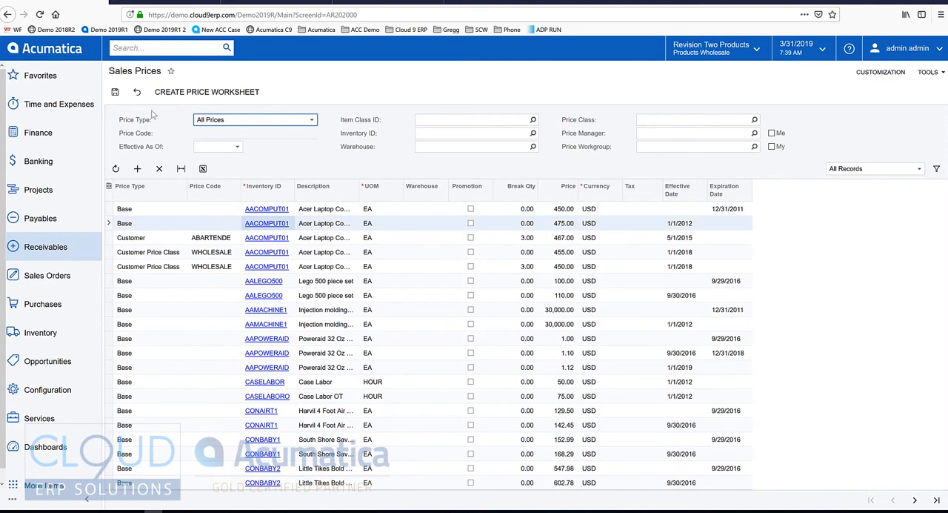
Step: Filter prices to Customer Price Class with code WHOLESALE, then open the AACOMPUT01 item record
click(254, 120)
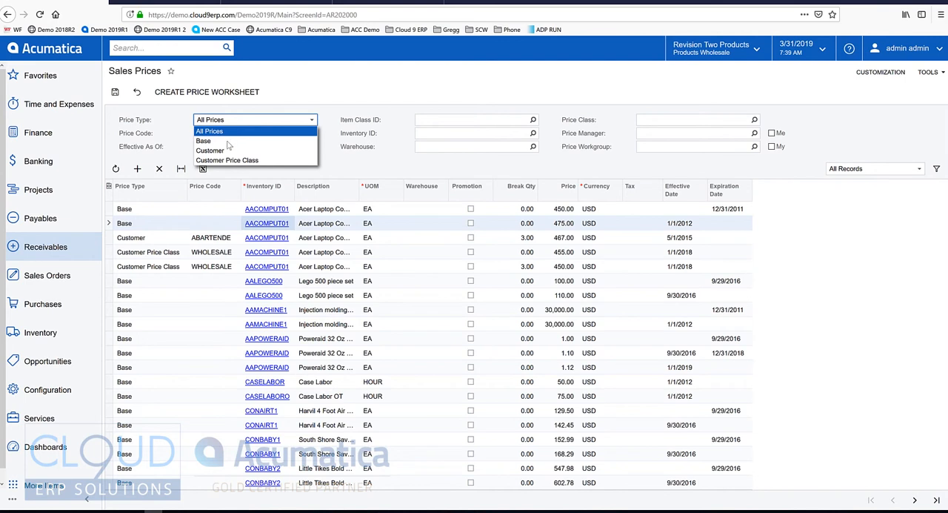
click(203, 141)
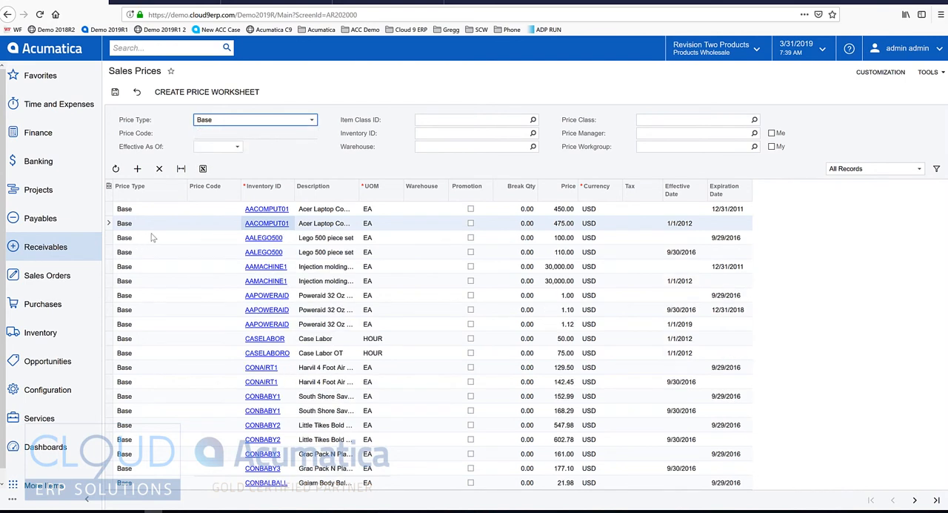
mouse_move(195, 274)
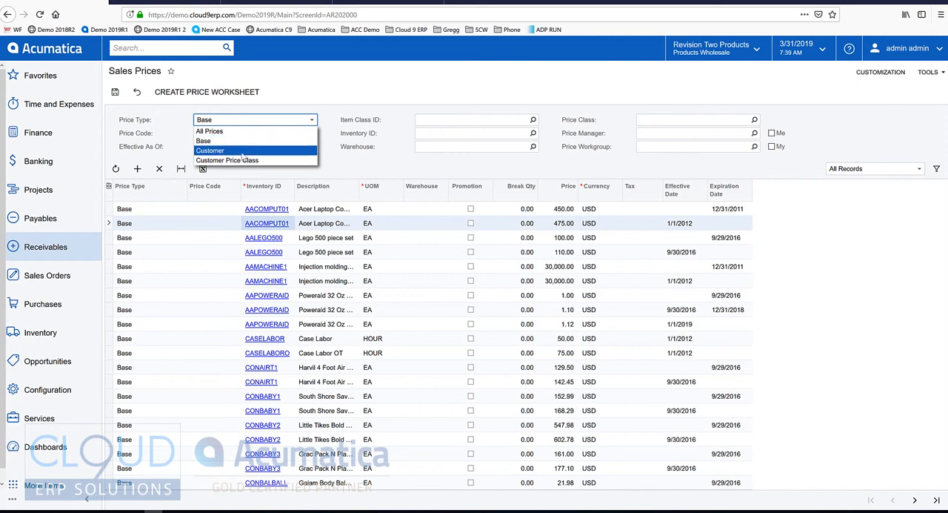
click(228, 160)
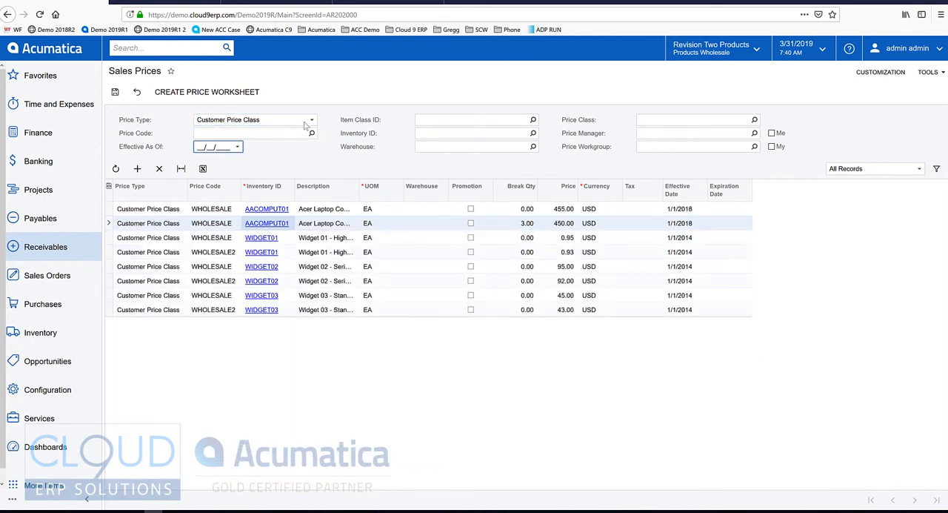
click(312, 133)
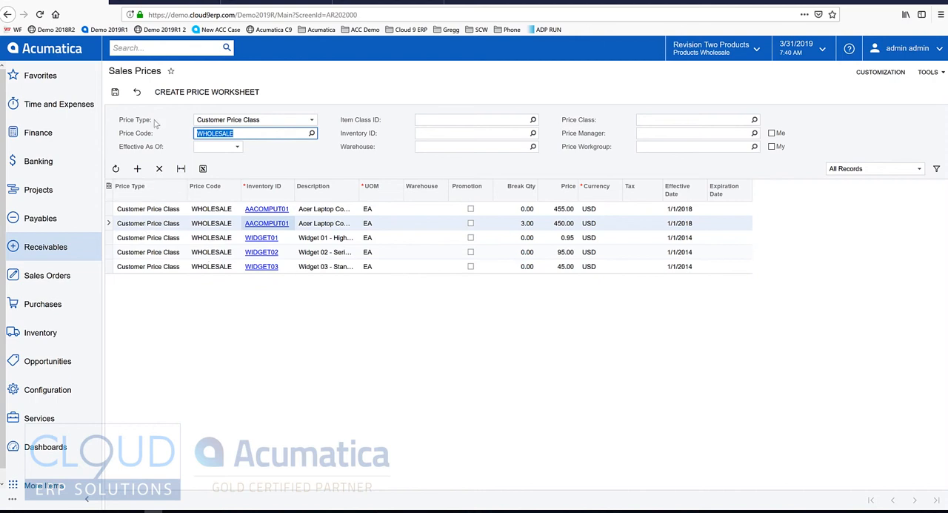
mouse_move(245, 157)
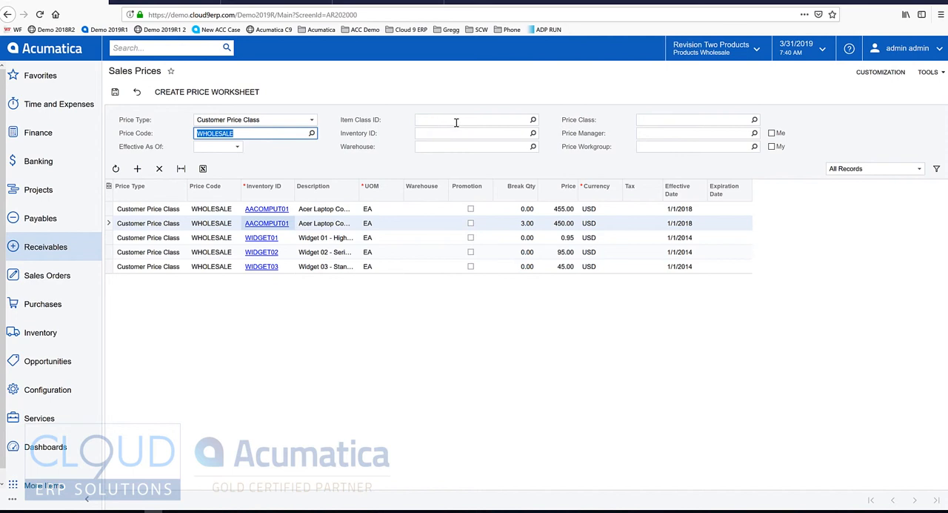
mouse_move(464, 137)
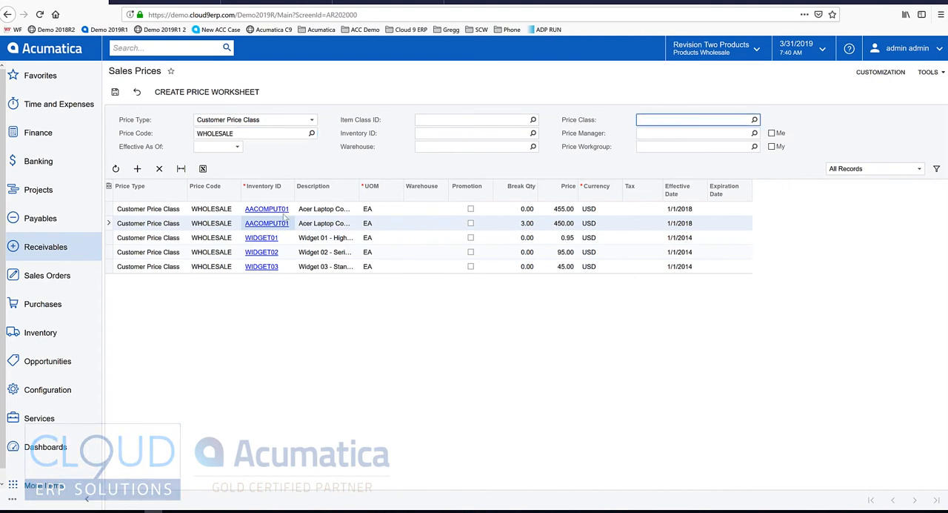
click(266, 223)
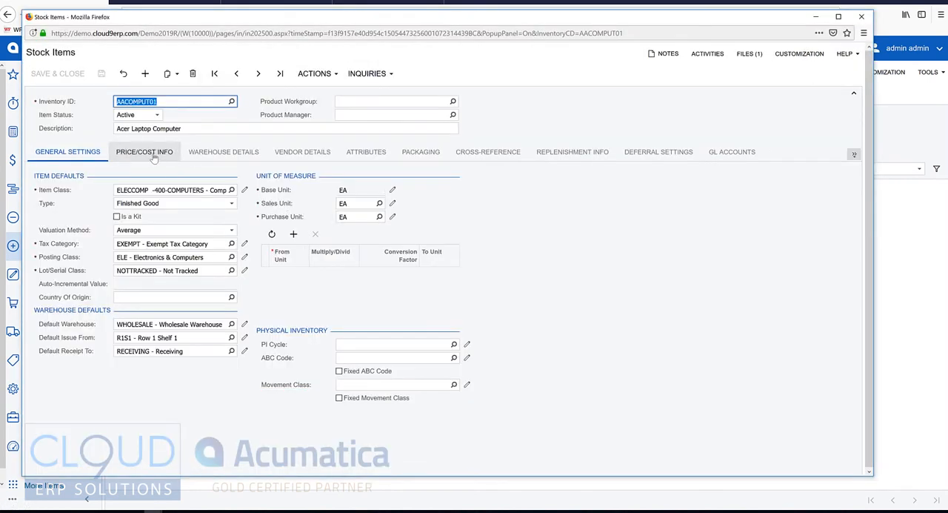
click(144, 151)
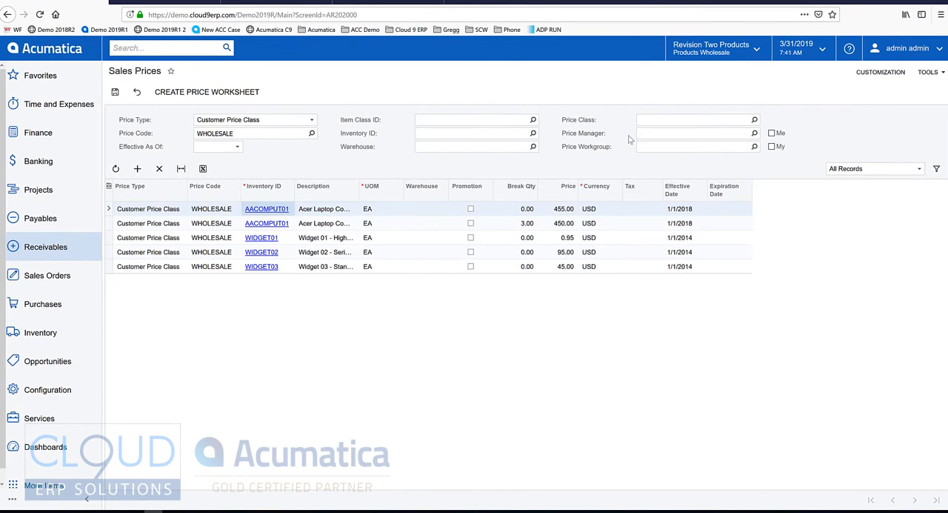
mouse_move(426, 164)
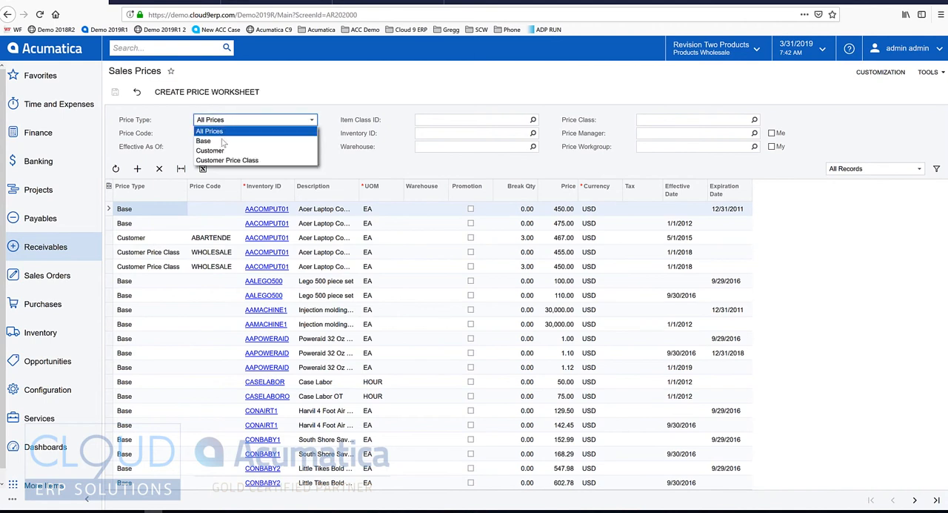
Step: Filter to Base prices effective 4/8/2019 and create a price worksheet from them
click(203, 141)
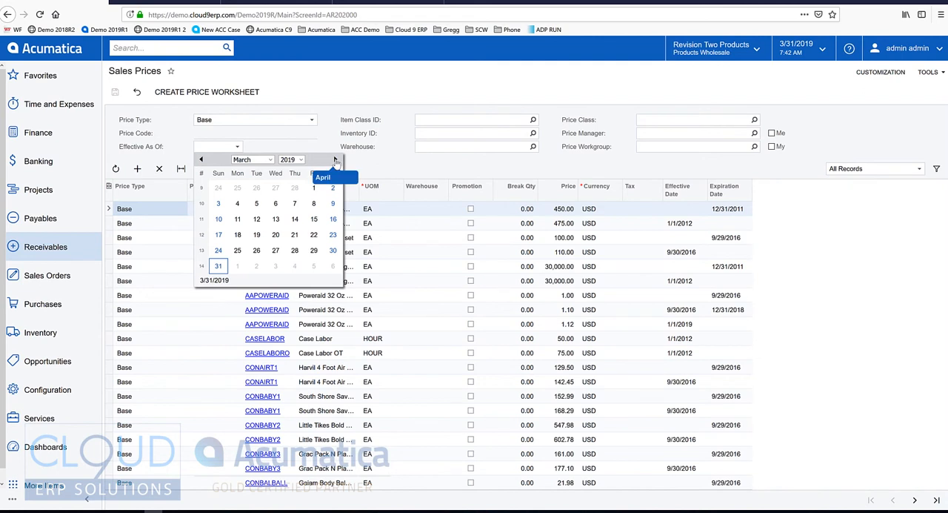
click(335, 159)
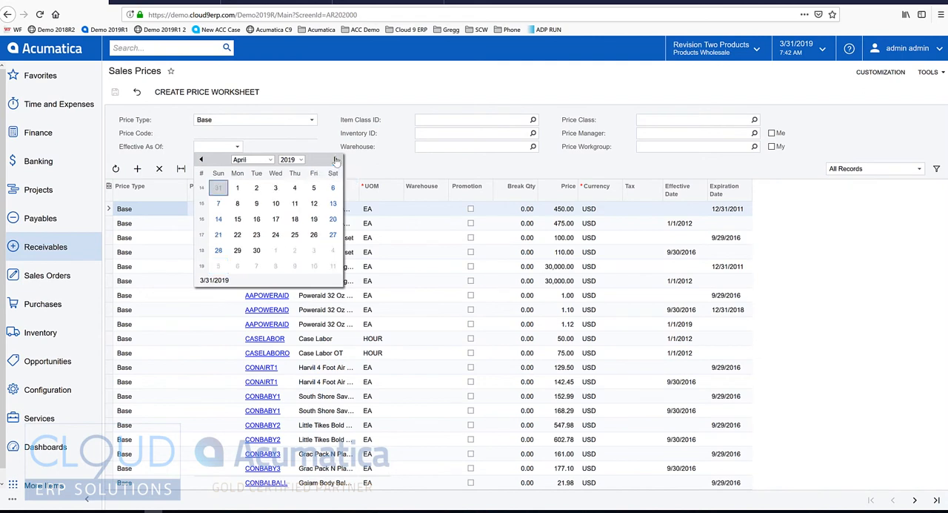
click(294, 188)
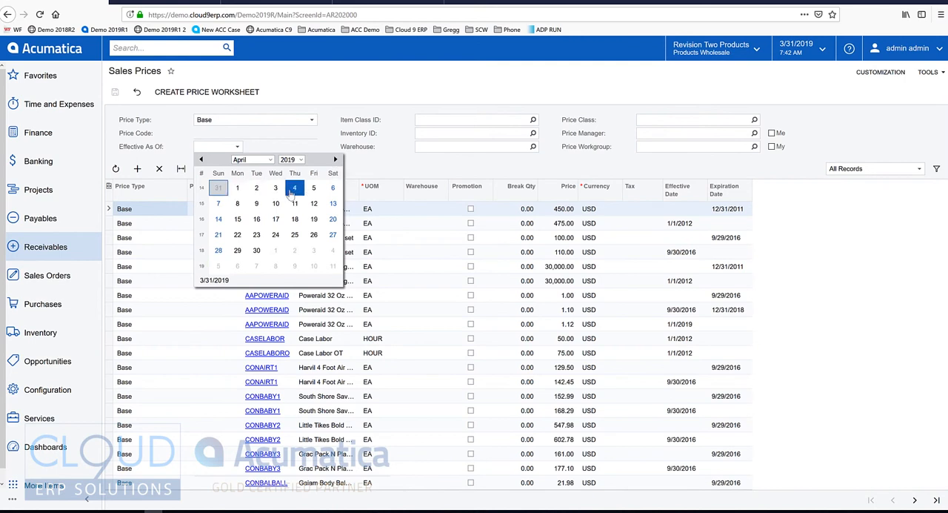
click(237, 203)
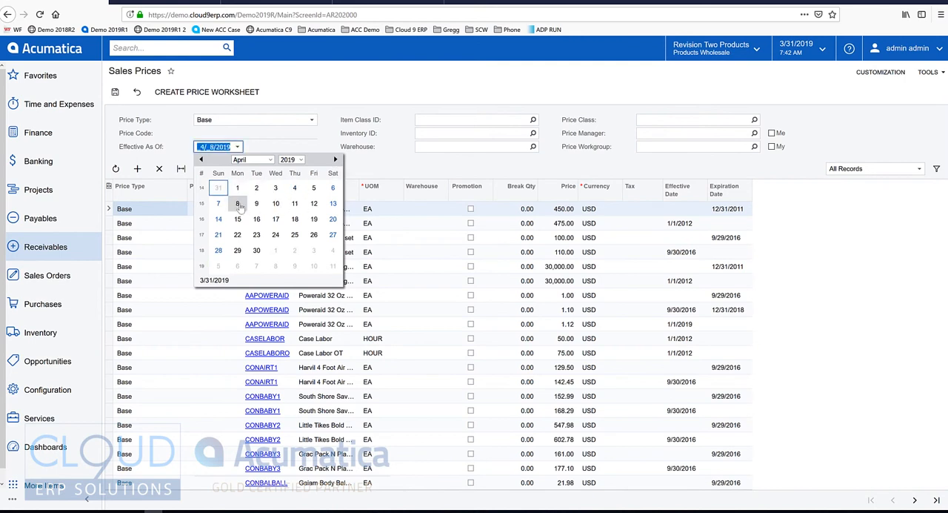
click(237, 203)
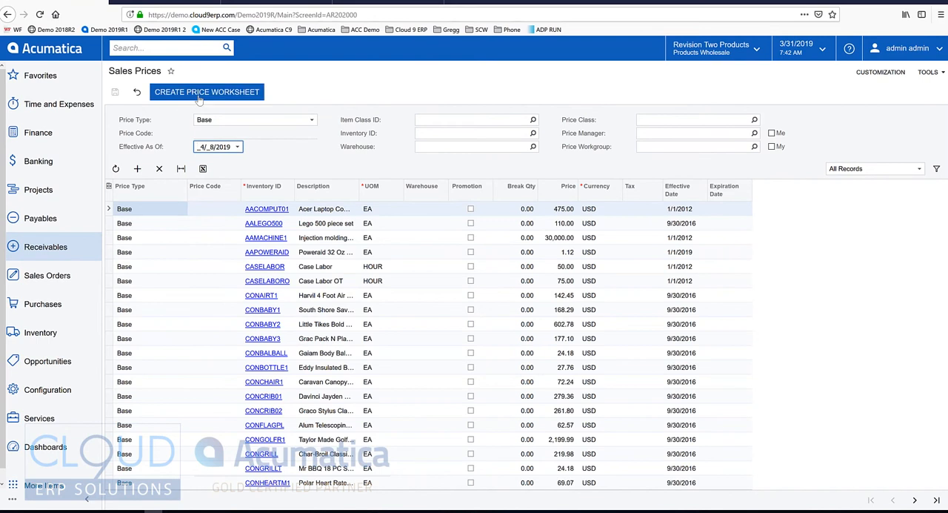
click(206, 91)
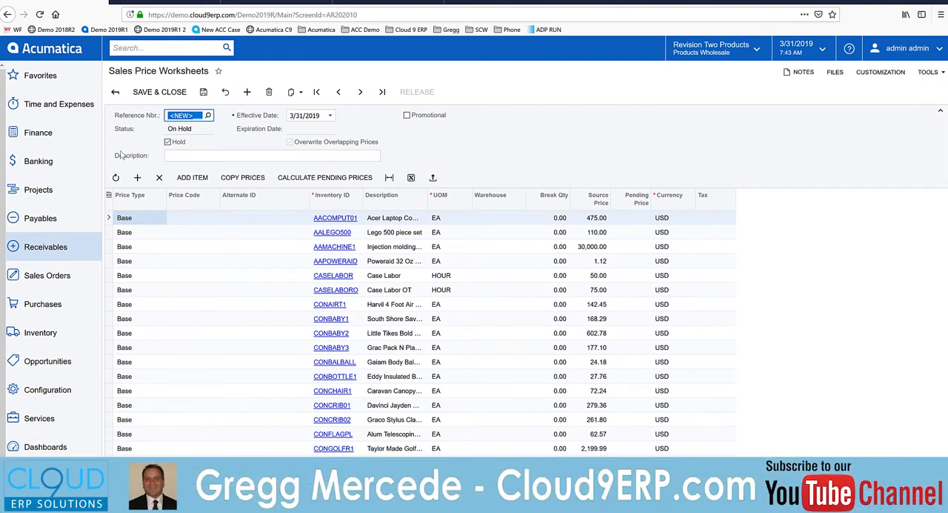
mouse_move(122, 154)
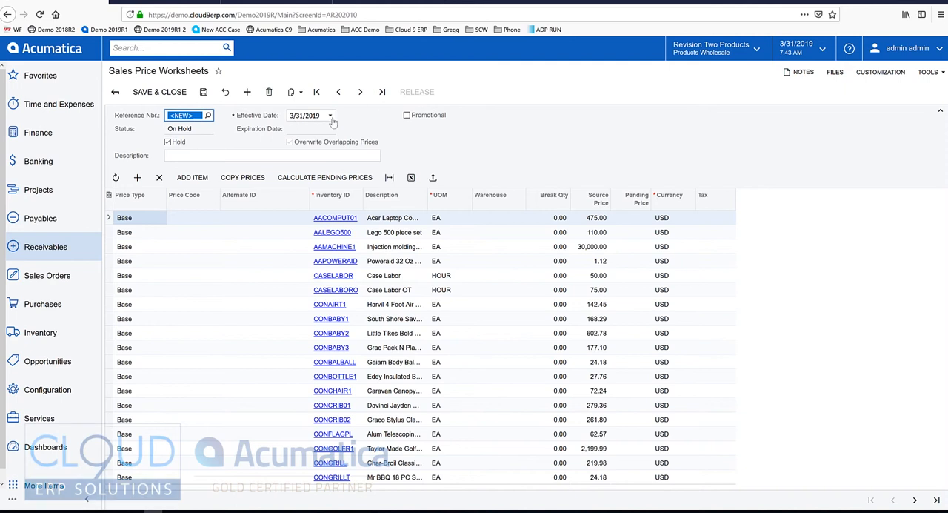
Step: Mark the worksheet Promotional, effective 4/8/2019 to 4/30/2019, described 'Acers Pricing'
click(329, 115)
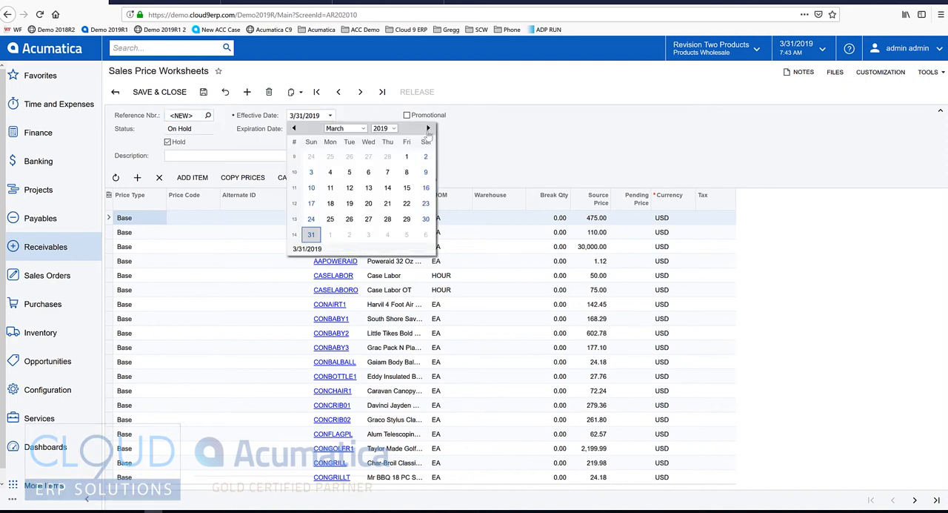
click(427, 128)
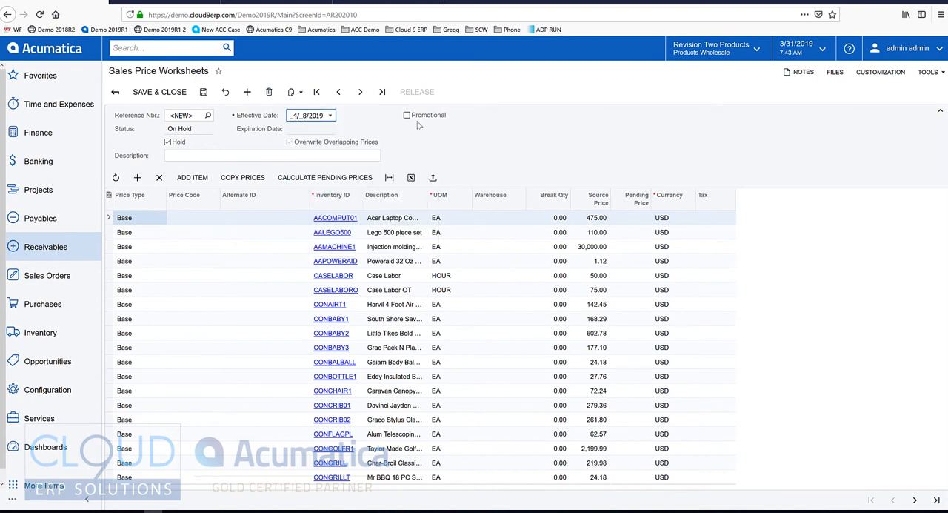
click(406, 115)
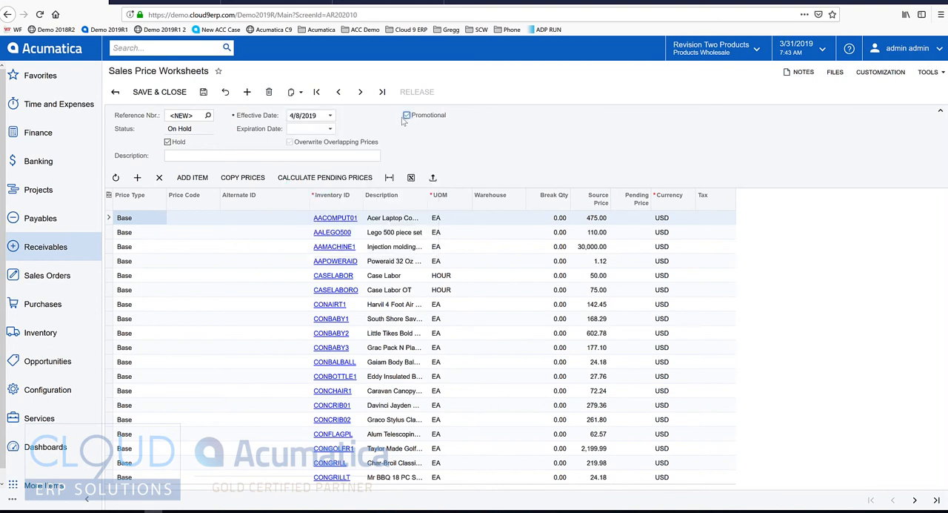
click(330, 115)
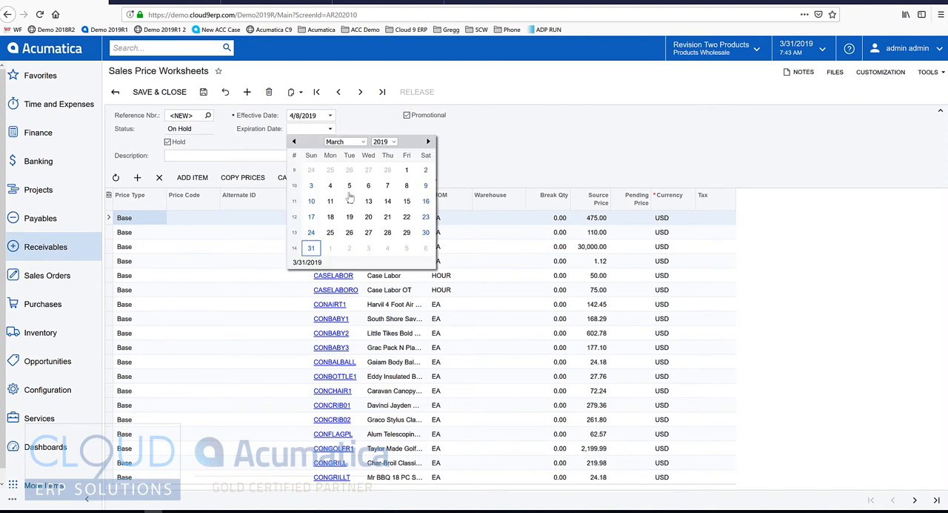
click(427, 141)
text(4/30/2019)
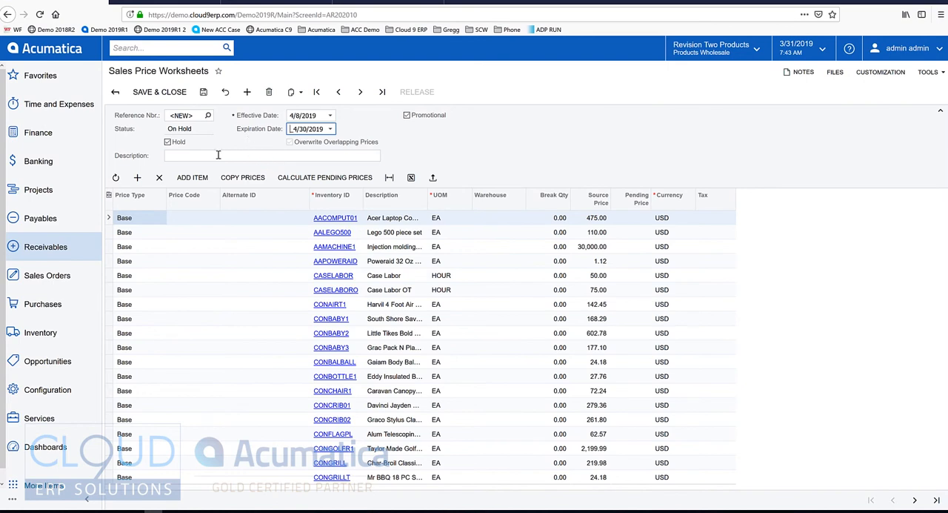
click(271, 155)
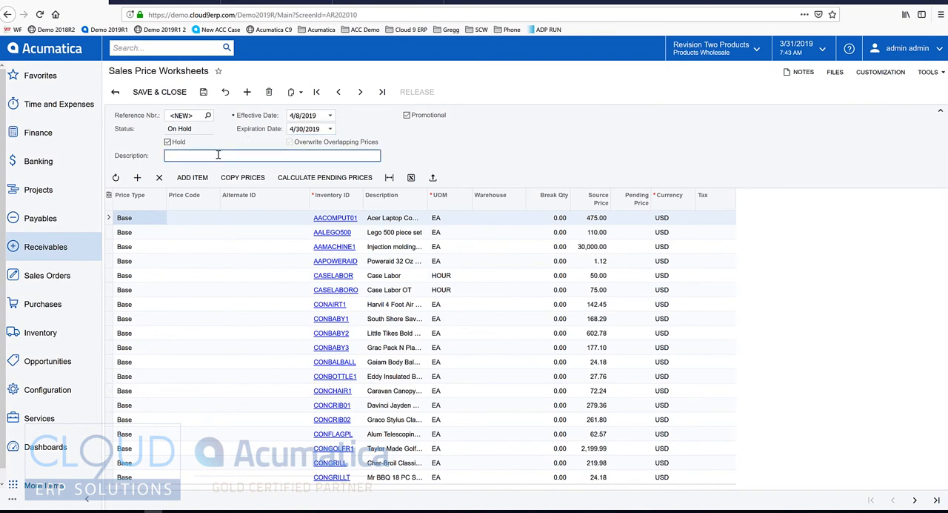
text(Acers Pricing)
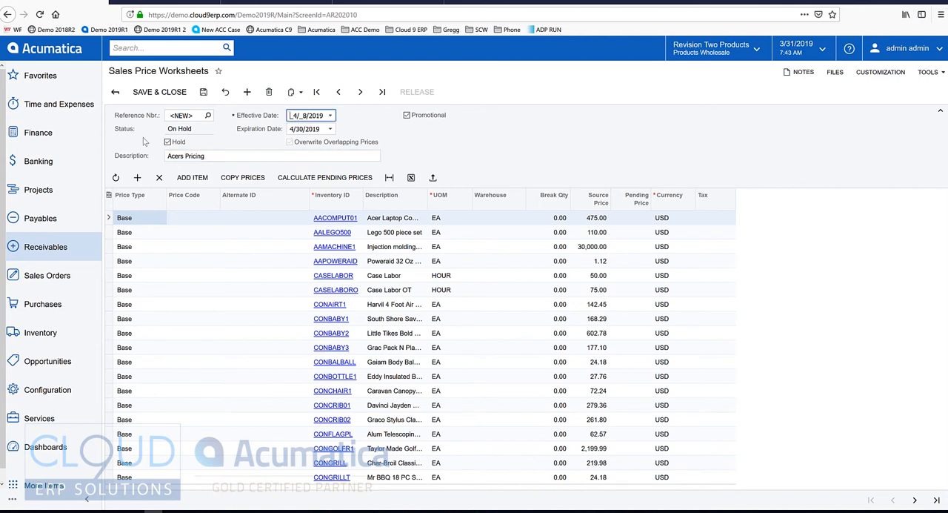
mouse_move(146, 141)
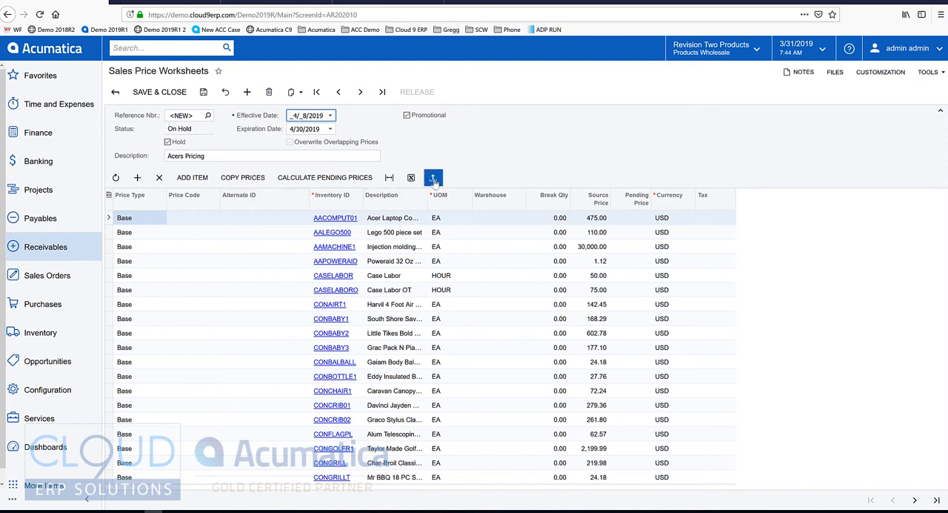
Step: Open the worksheet lines file upload, then dismiss it without importing a file
click(432, 177)
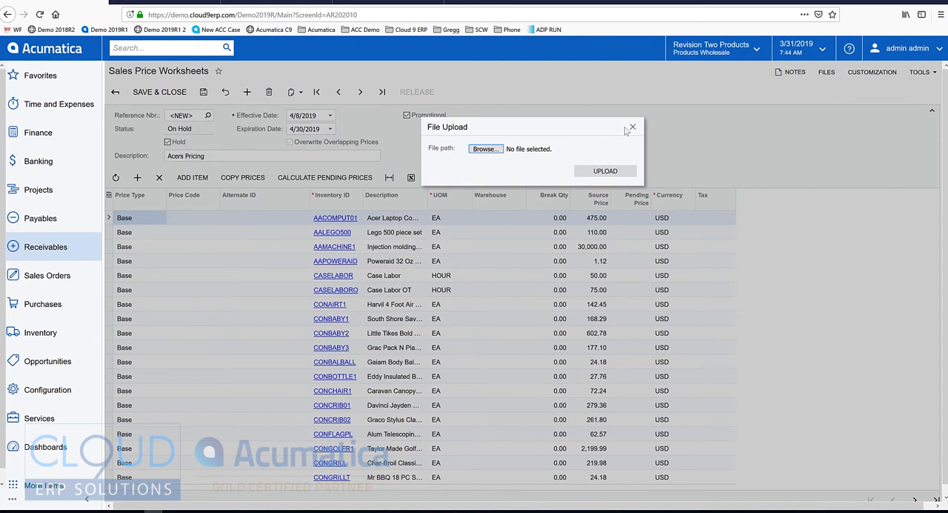
mouse_move(629, 130)
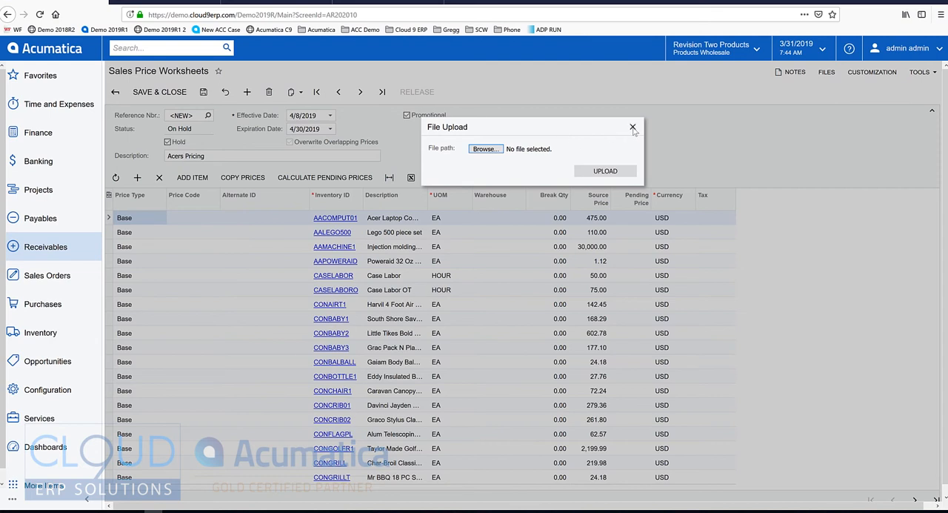
click(633, 127)
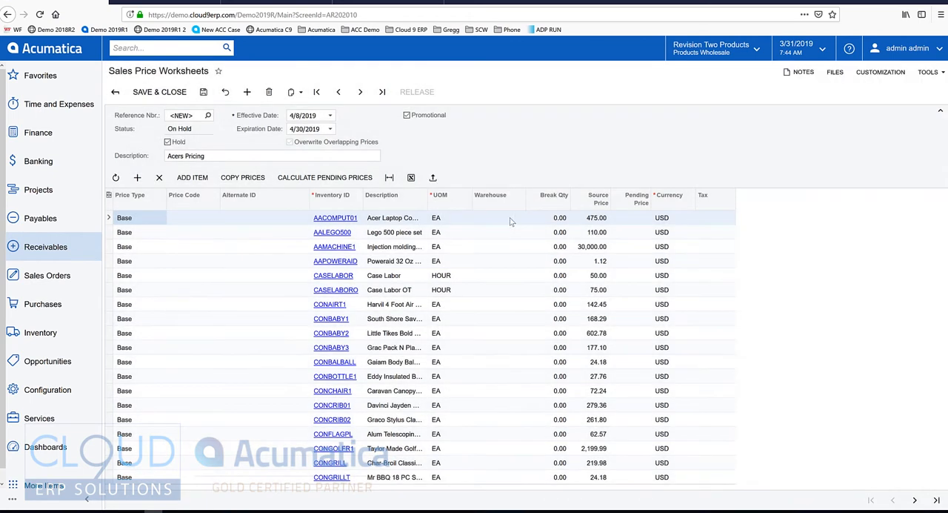
mouse_move(452, 157)
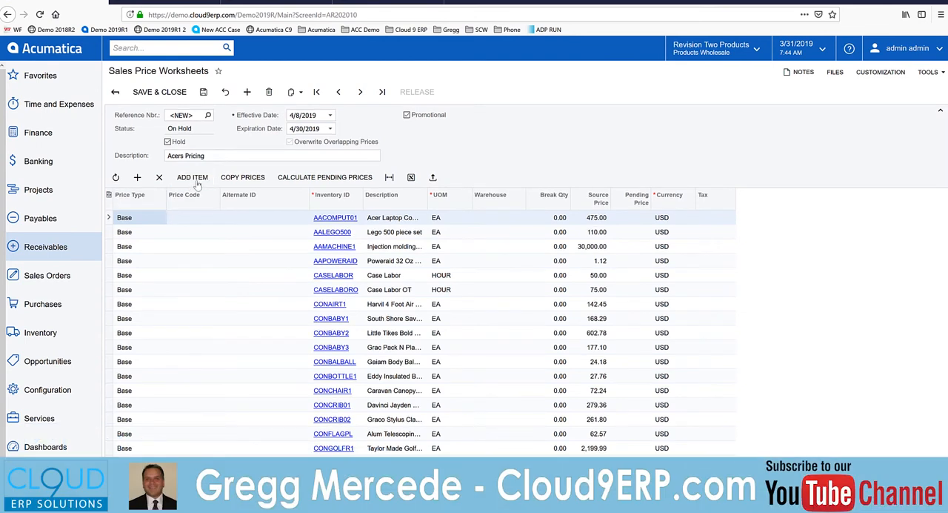
click(192, 177)
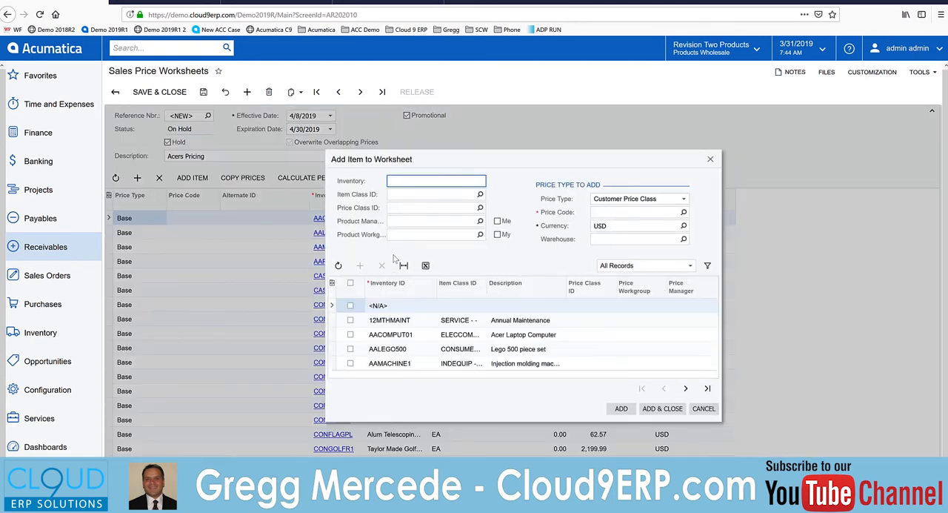
click(349, 320)
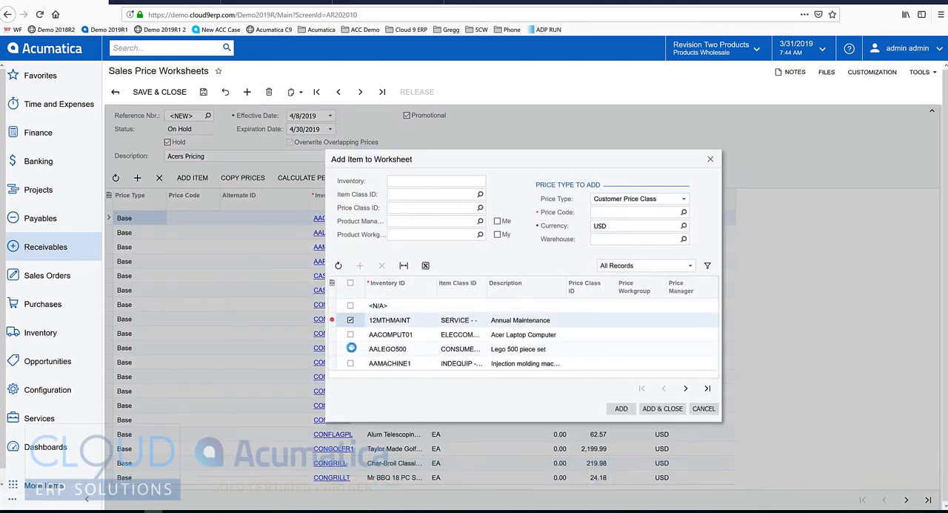
click(350, 362)
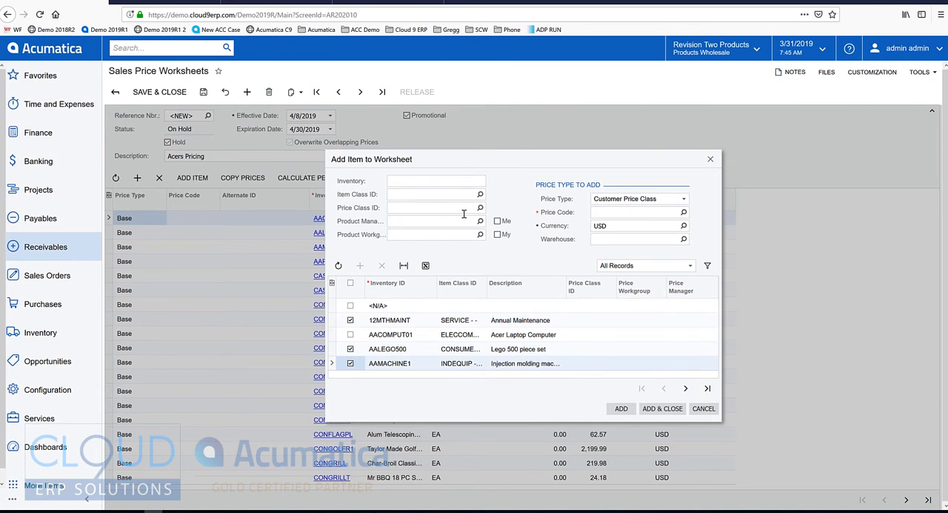
mouse_move(635, 205)
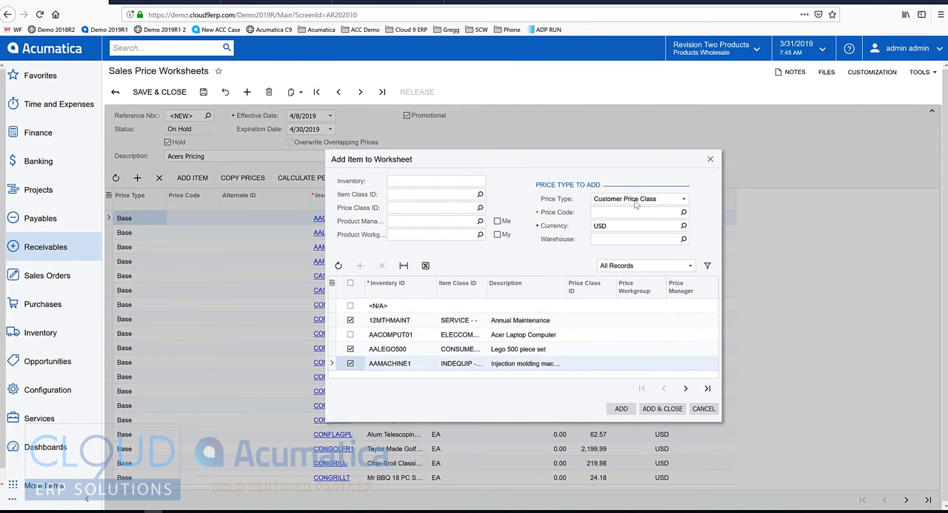
click(633, 212)
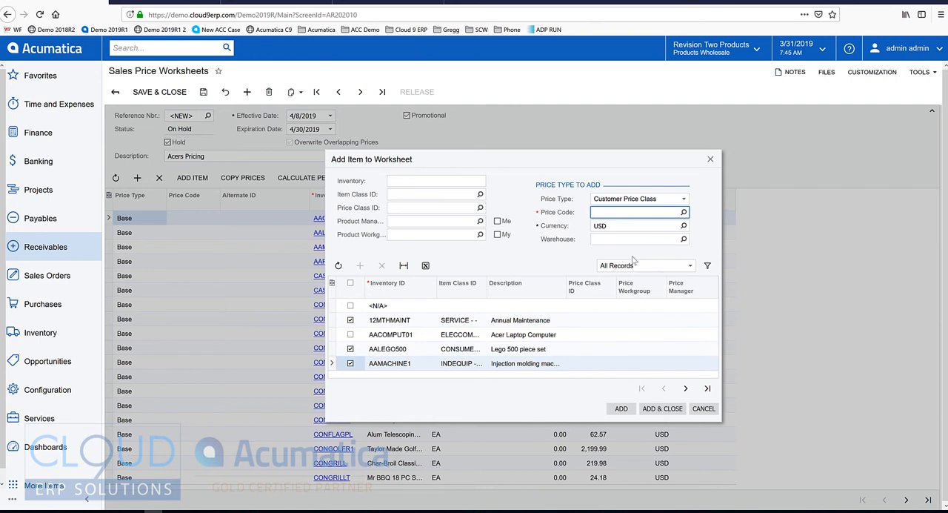
click(663, 408)
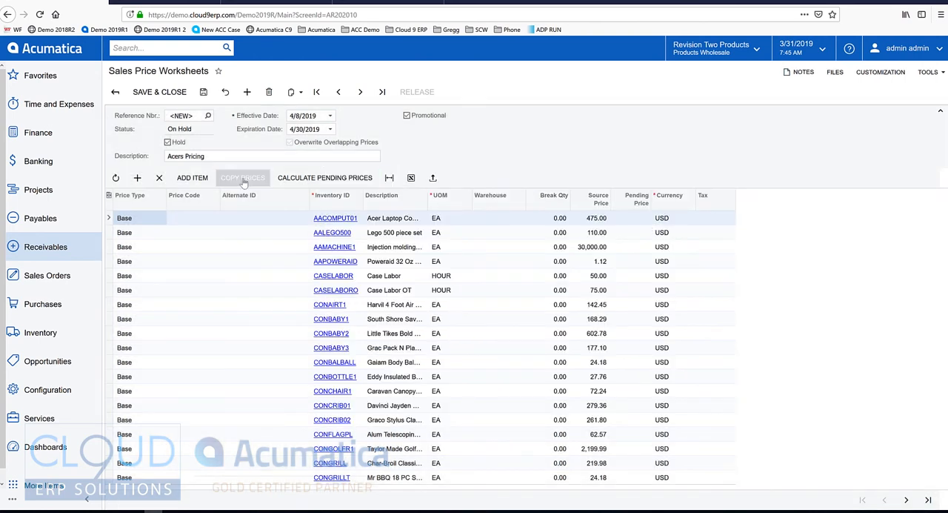
click(242, 177)
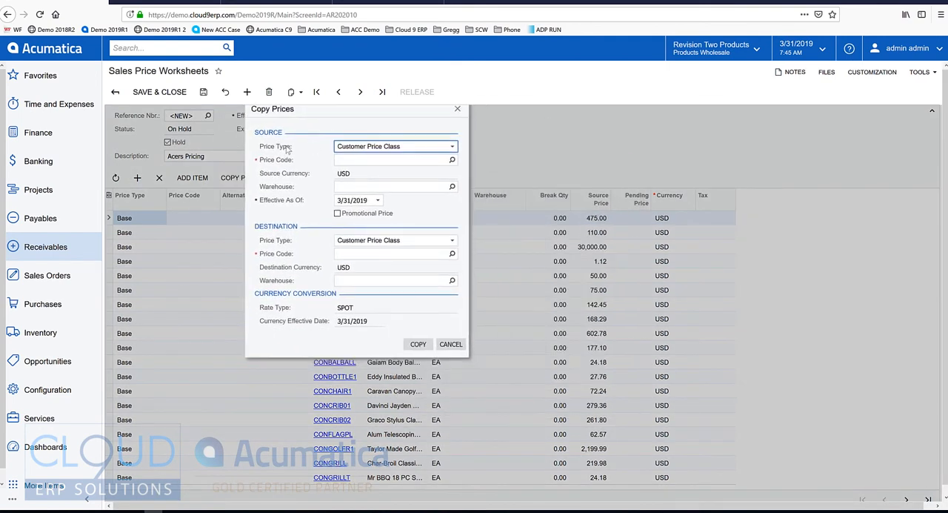
click(452, 146)
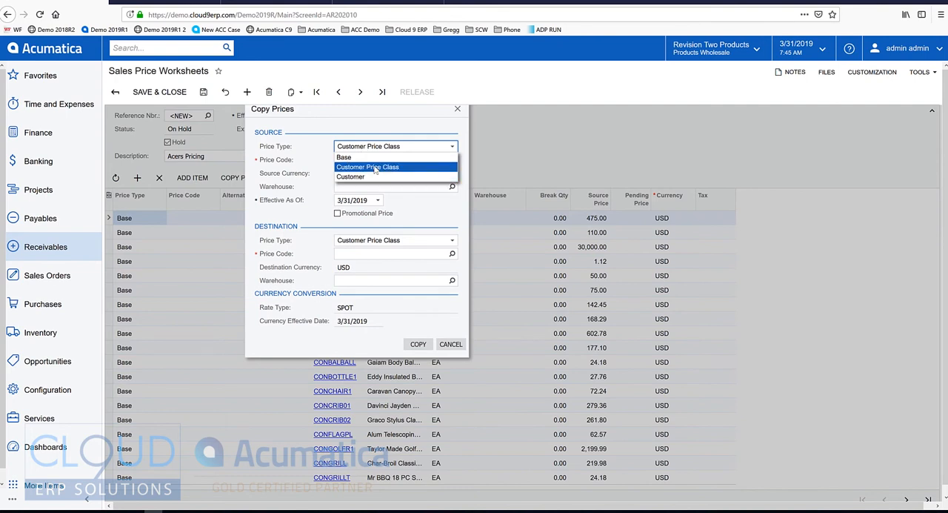
click(343, 156)
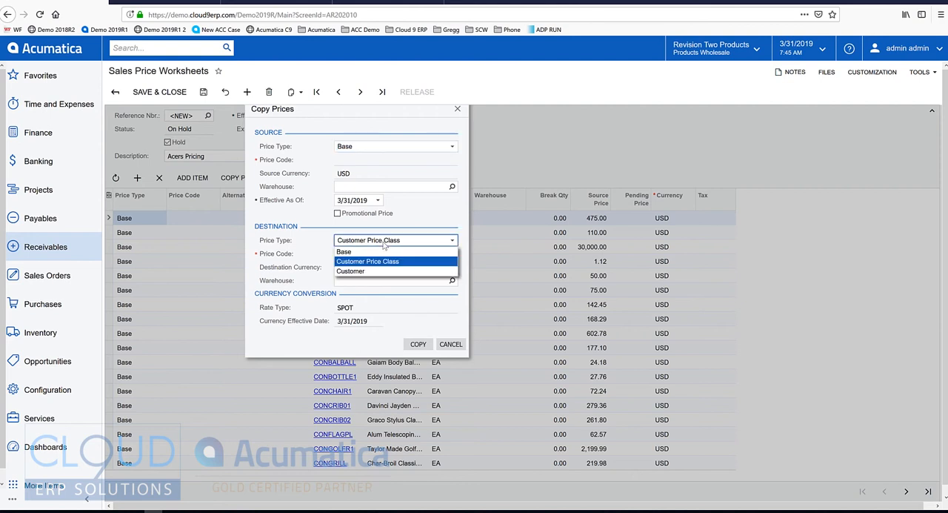
click(368, 260)
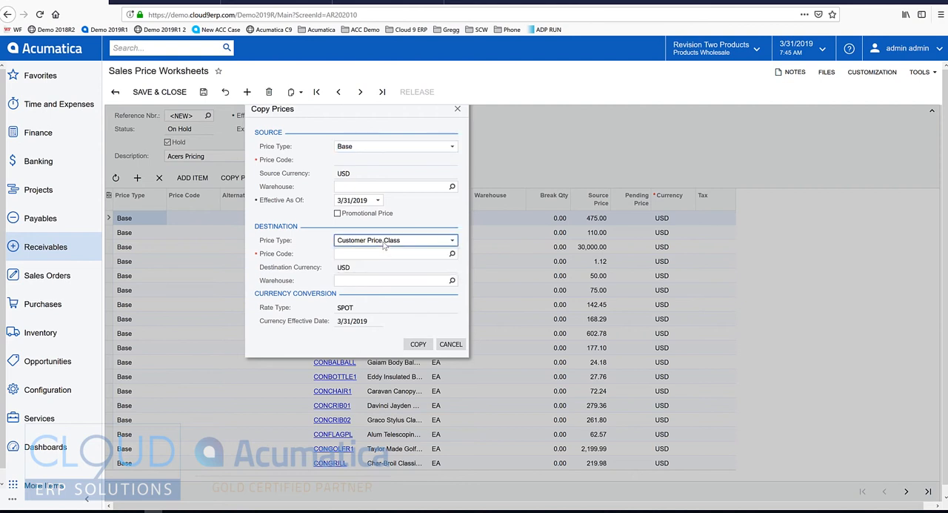
click(394, 240)
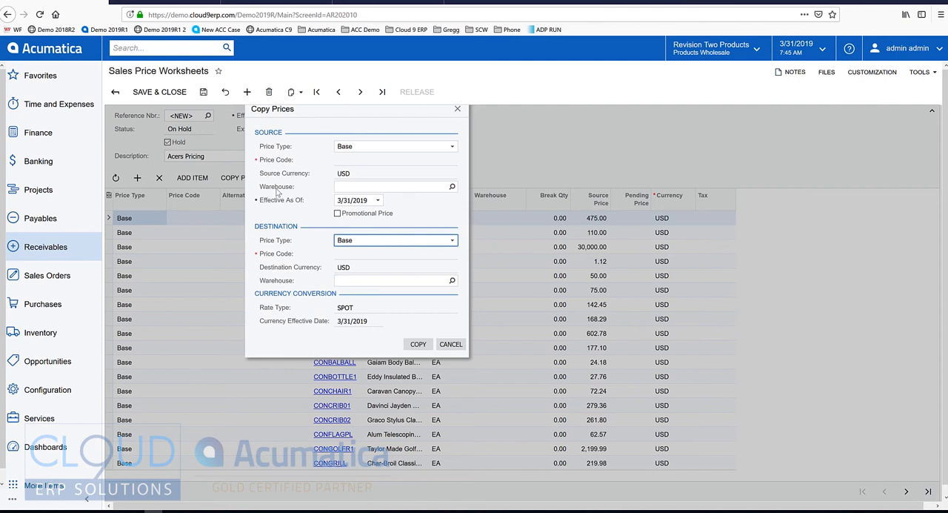
click(450, 344)
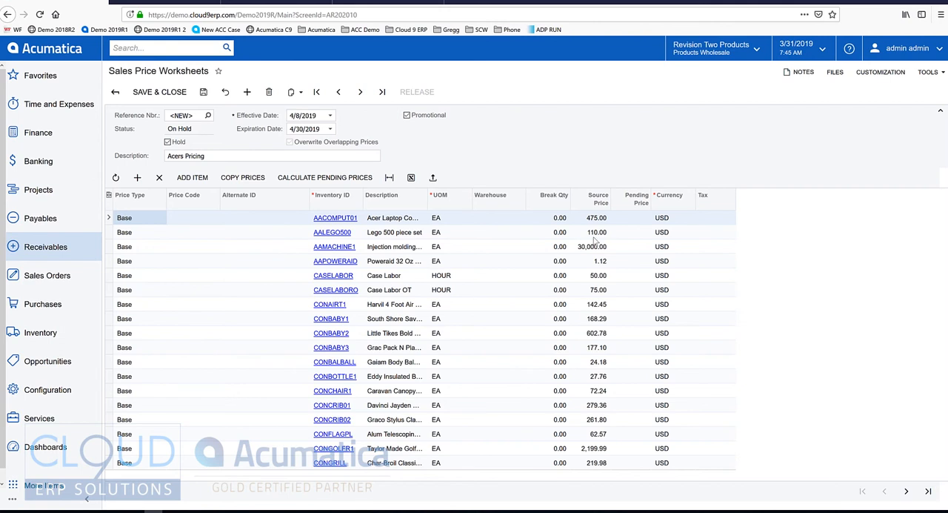
Step: Select the AAMACHINE1 and CASELABOR lines and set pending prices to 90% of original price
click(592, 246)
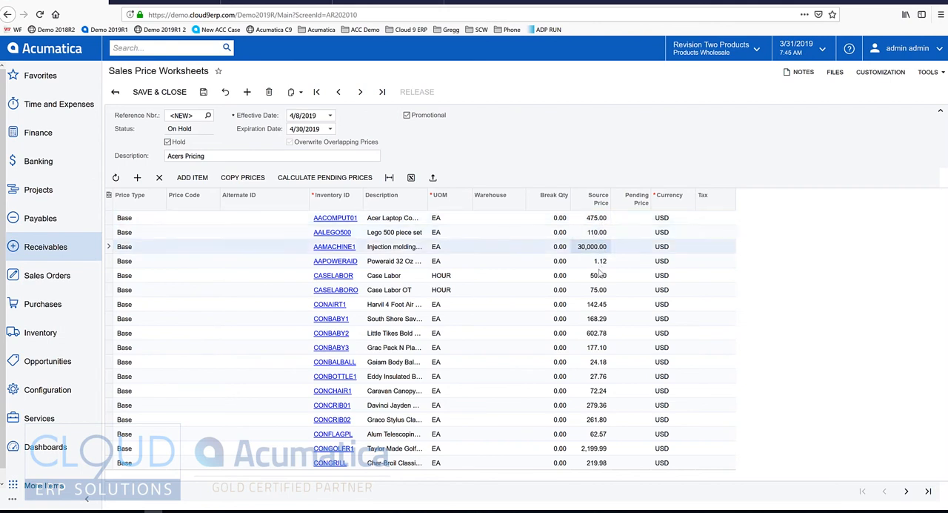
click(598, 274)
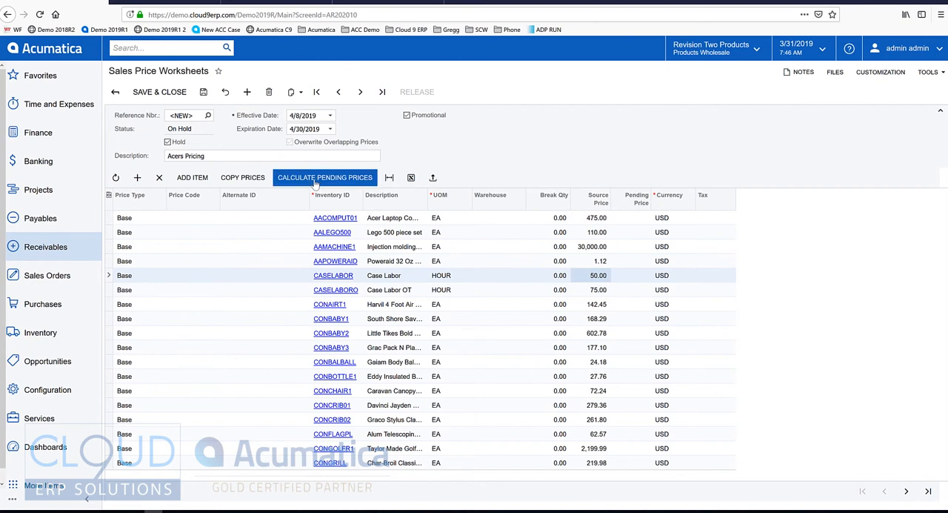
click(324, 177)
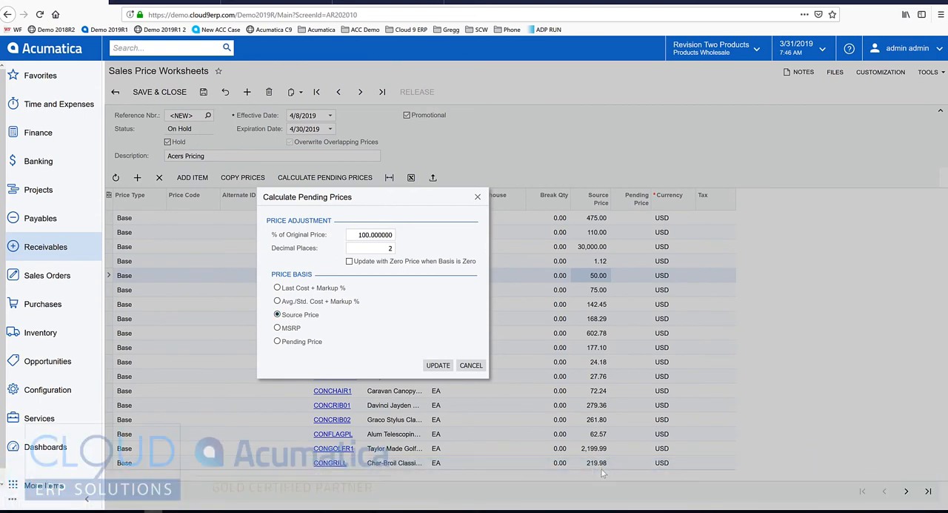
click(370, 234)
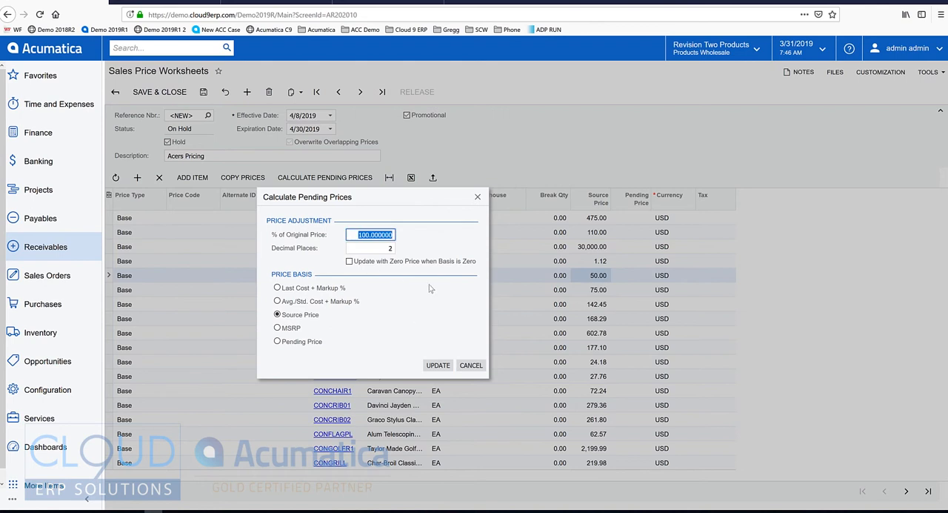
text(90)
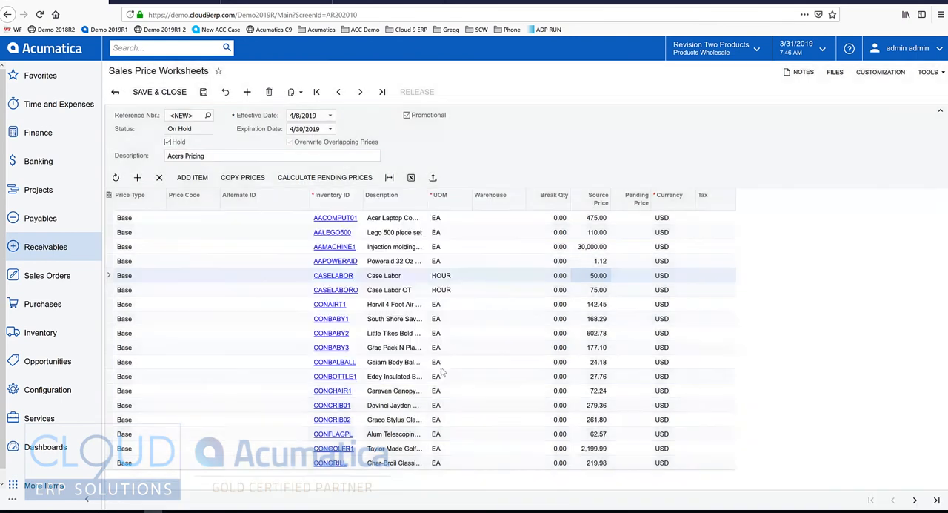
click(324, 177)
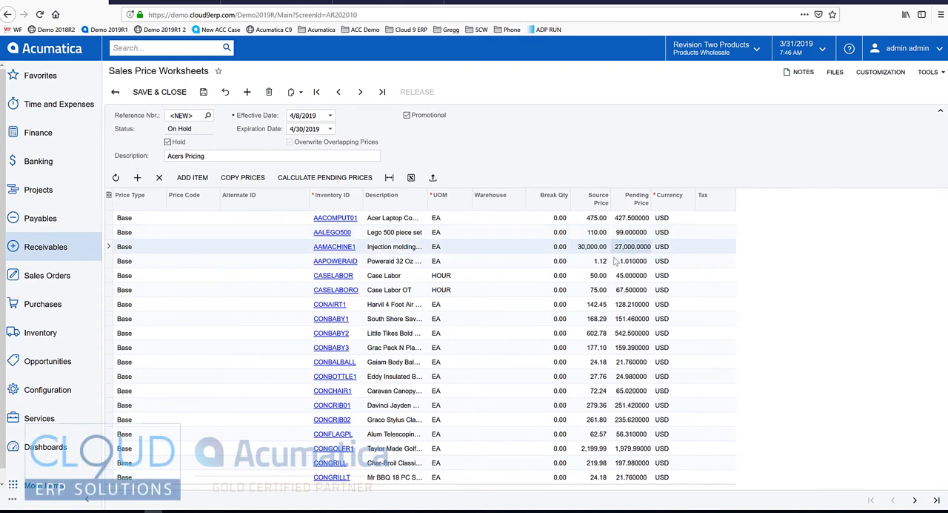
mouse_move(628, 296)
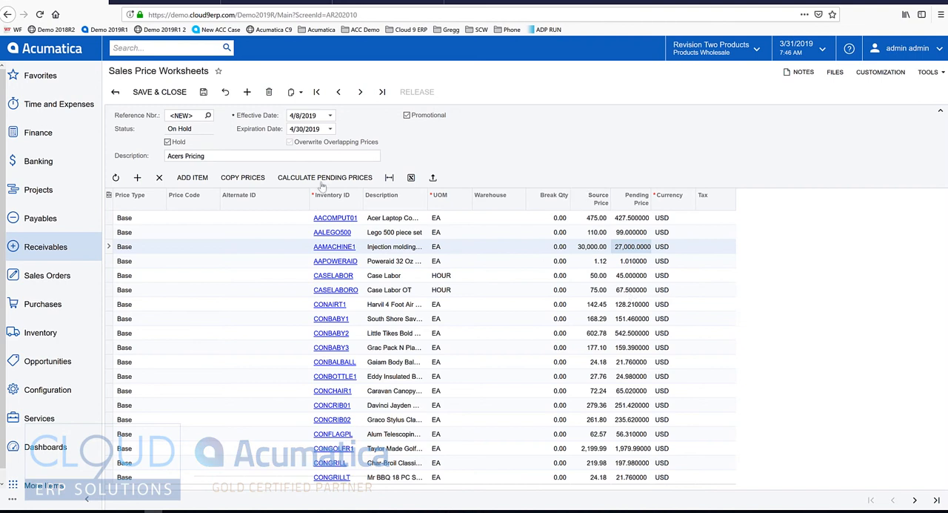
click(324, 177)
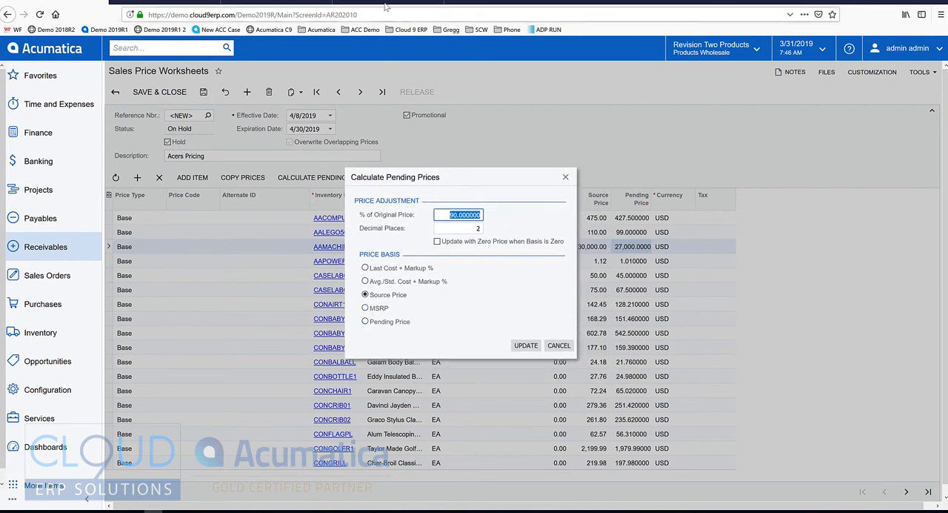
Step: Recalculate pending prices at 95% of MSRP, rounded to 2 decimal places
click(329, 217)
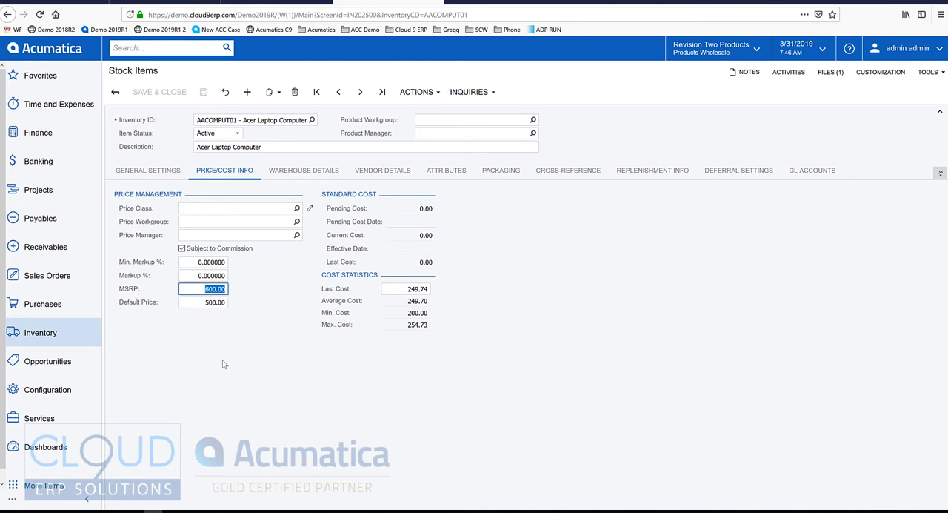
mouse_move(224, 346)
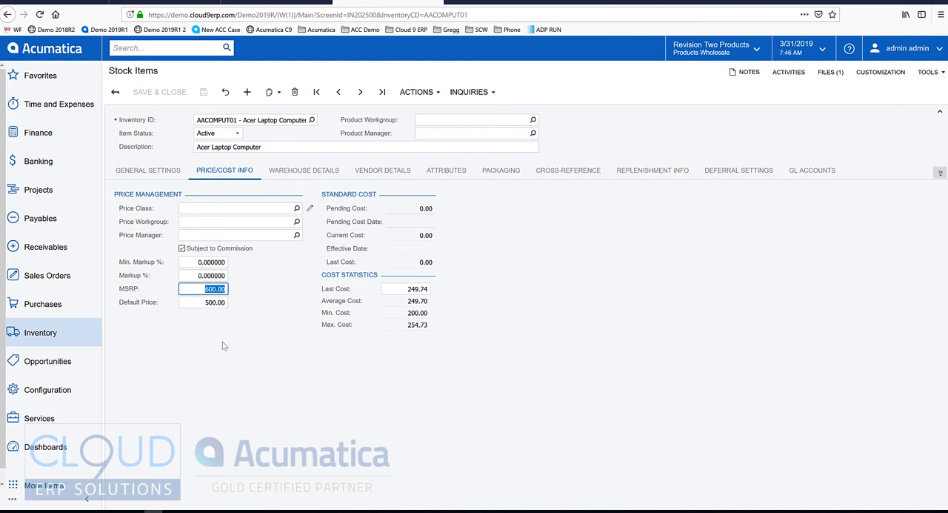
mouse_move(210, 325)
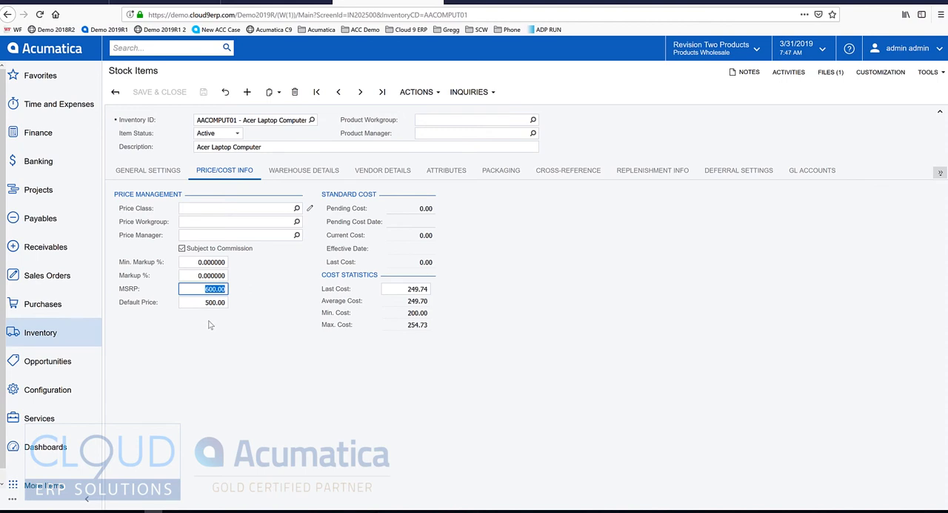
mouse_move(182, 297)
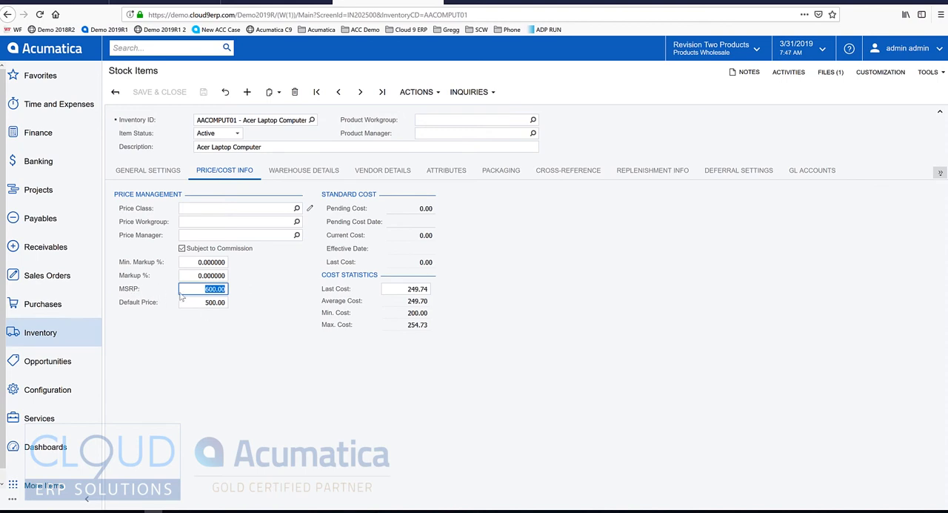
click(215, 288)
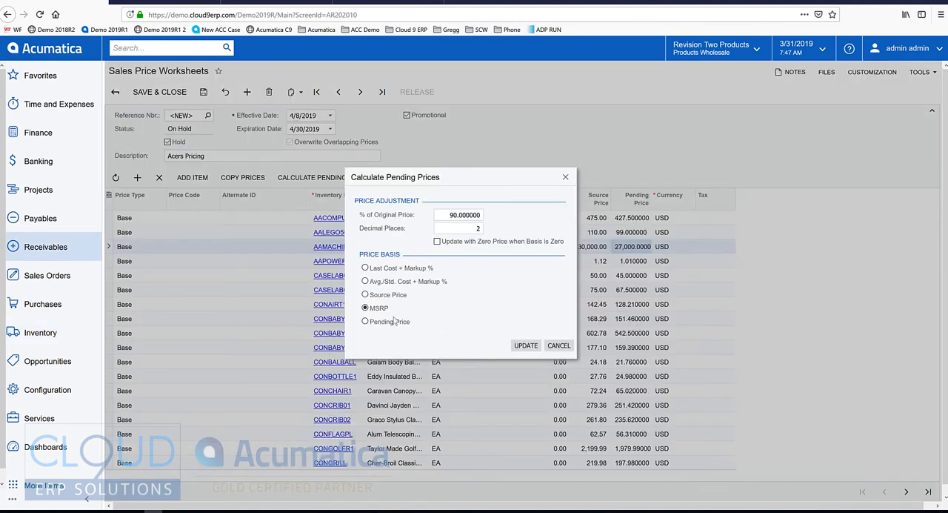
click(365, 308)
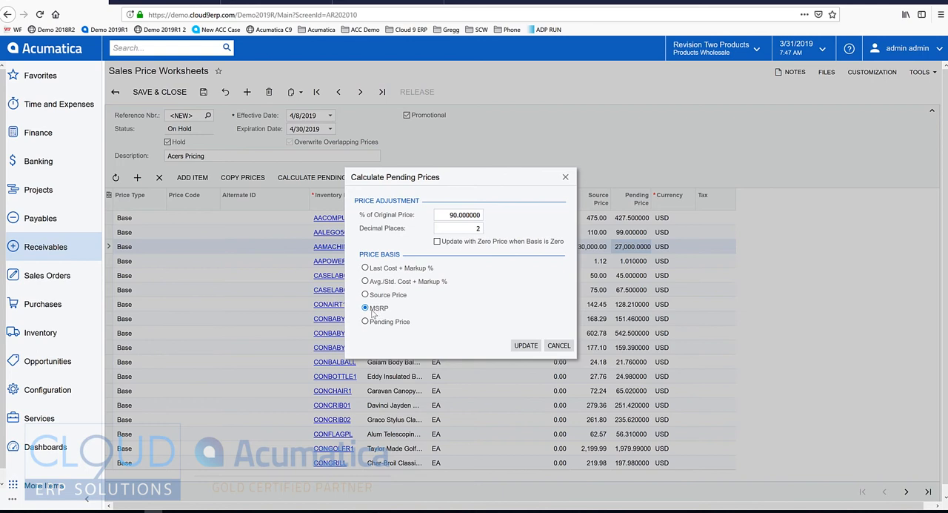
click(364, 307)
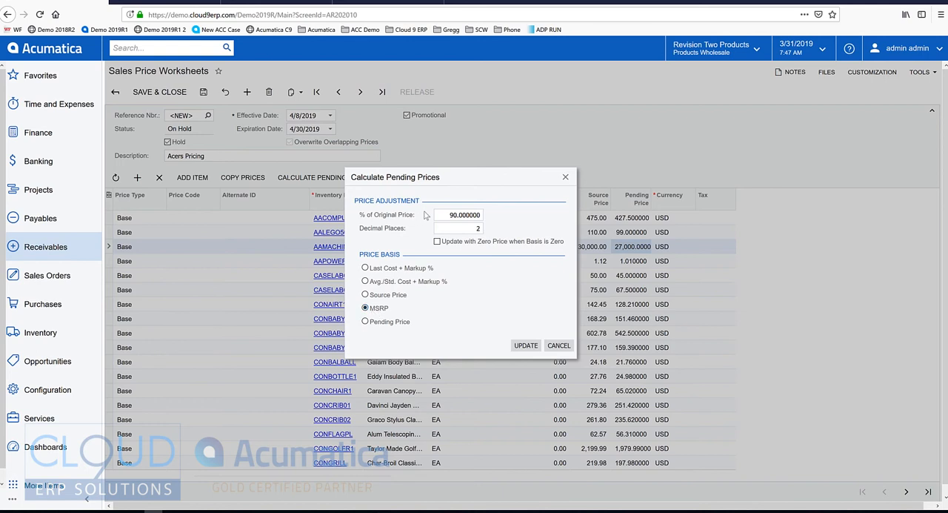
click(459, 214)
text(95.000000)
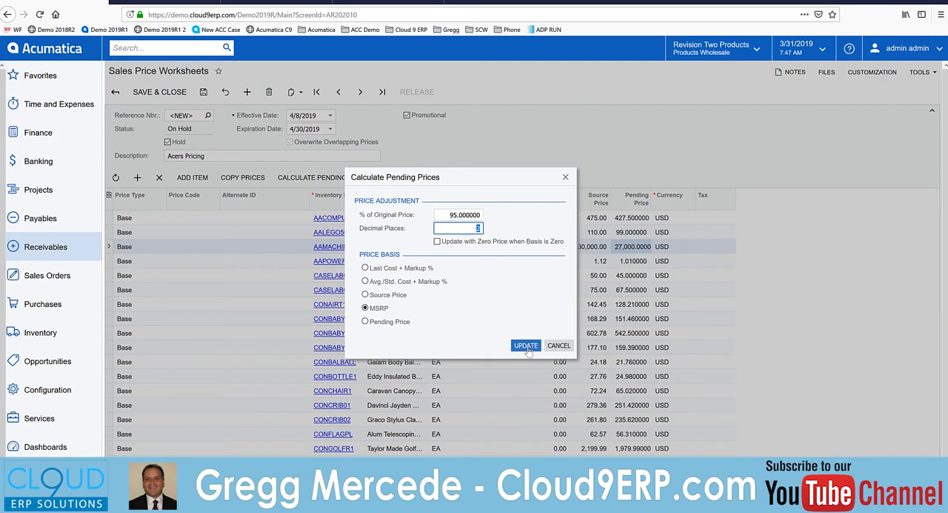
click(526, 345)
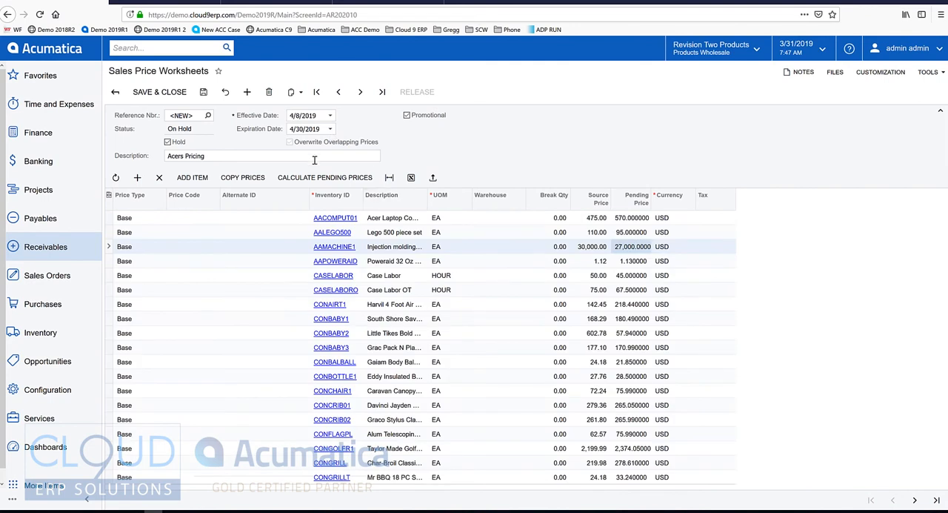
Step: Recalculate pending prices from last cost plus a 10% markup on AACOMPUT01
click(324, 177)
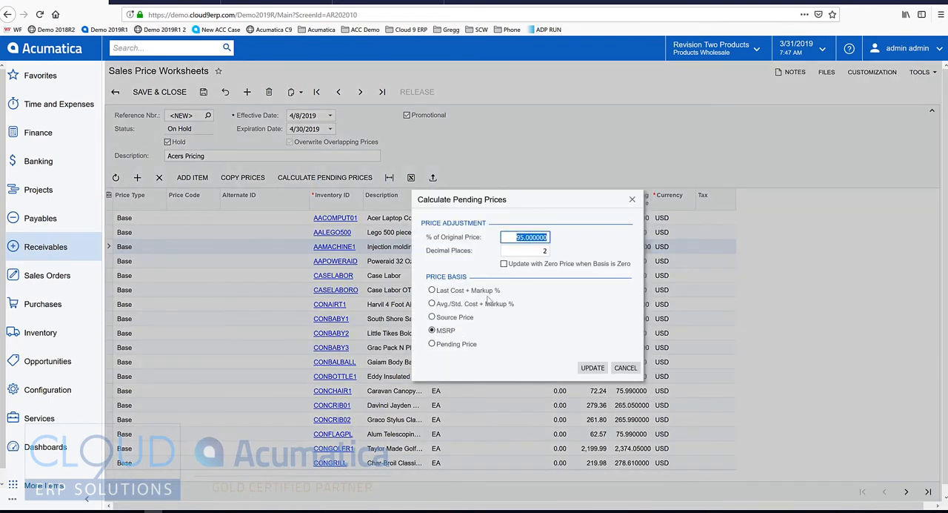
click(432, 290)
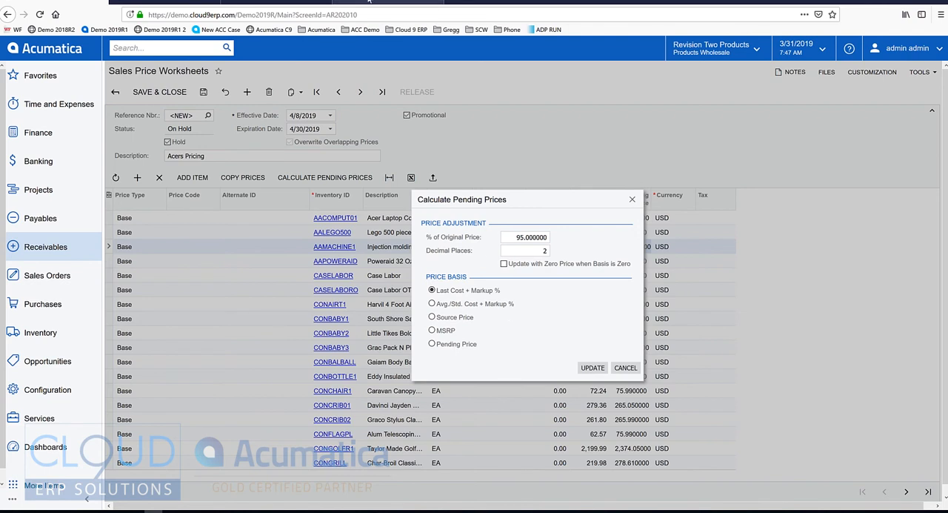
click(335, 217)
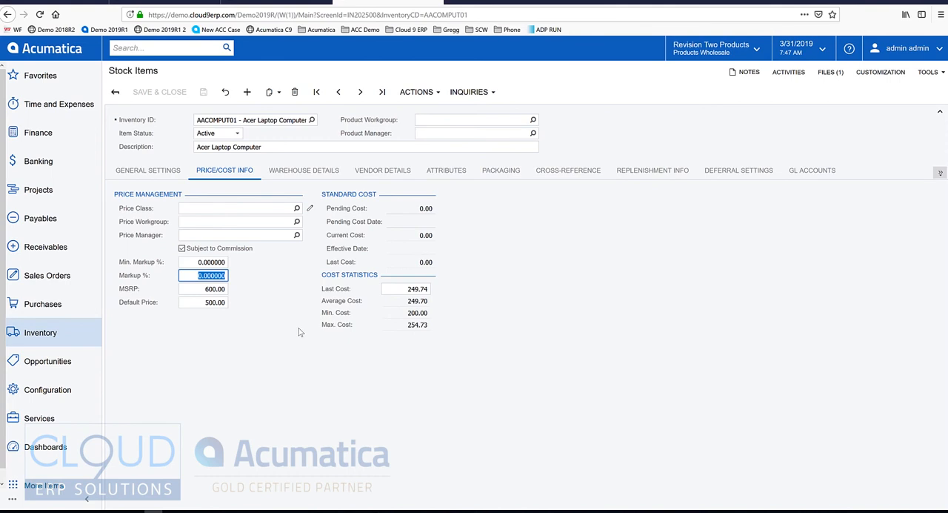
mouse_move(283, 316)
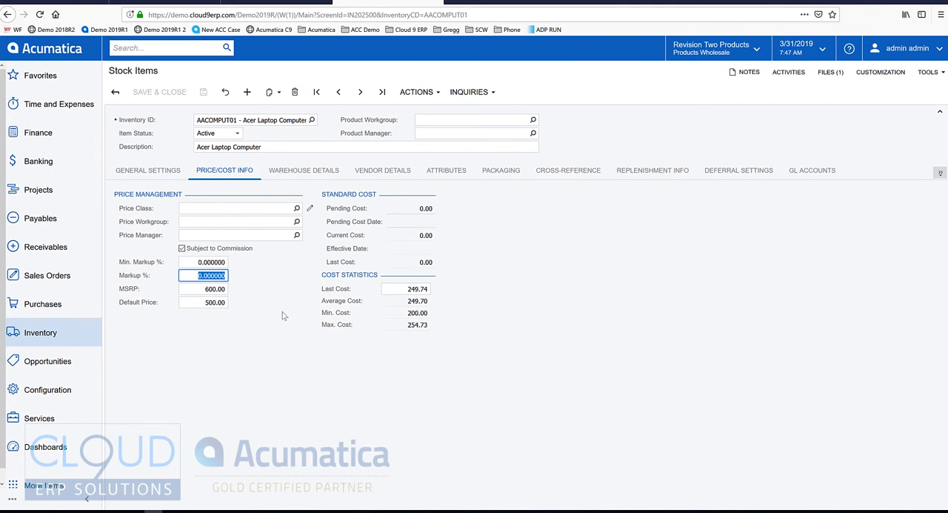
mouse_move(280, 313)
text(10.000000)
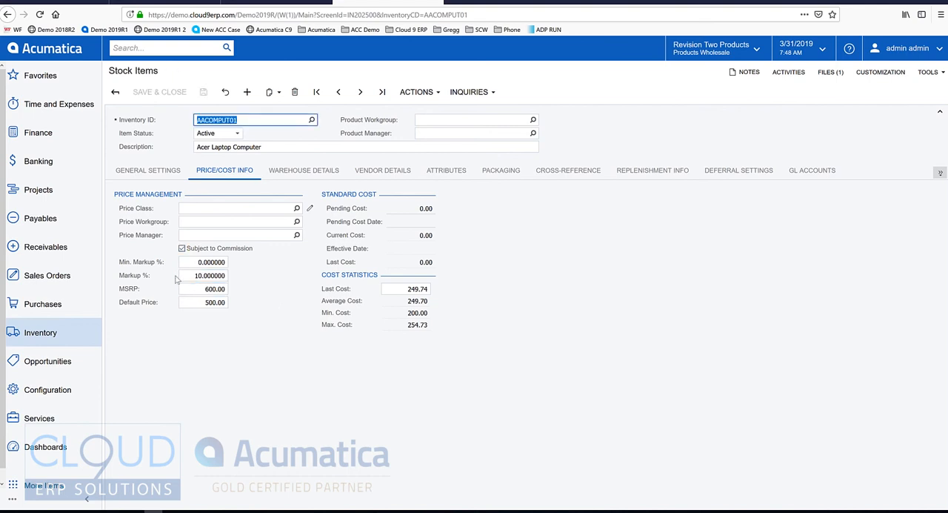
mouse_move(151, 291)
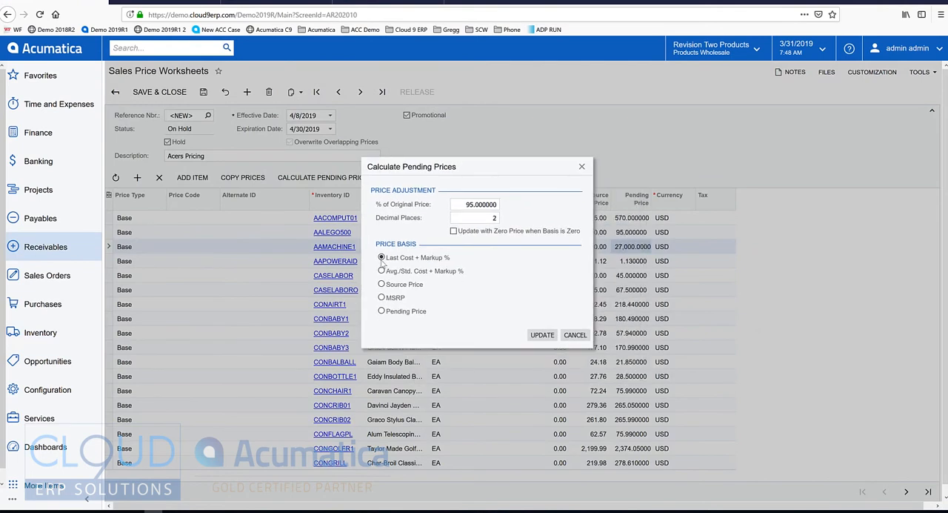
click(335, 217)
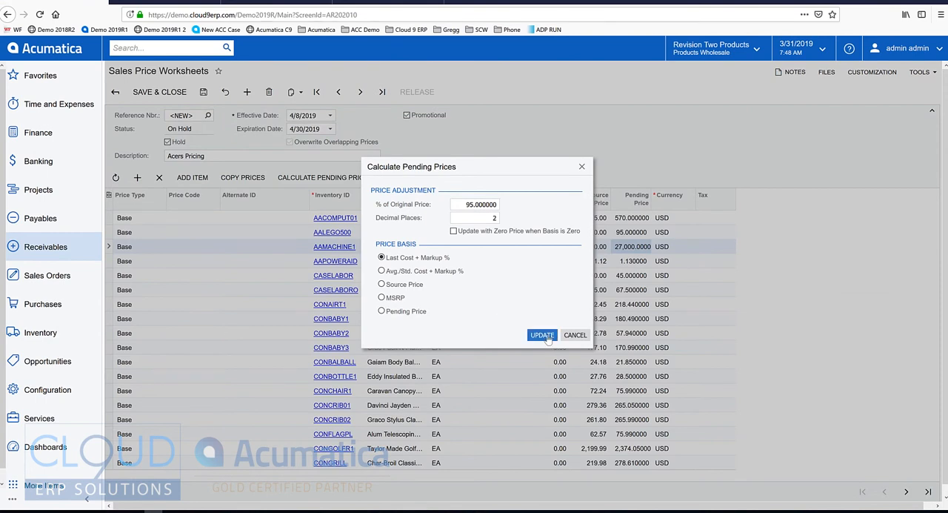
click(542, 335)
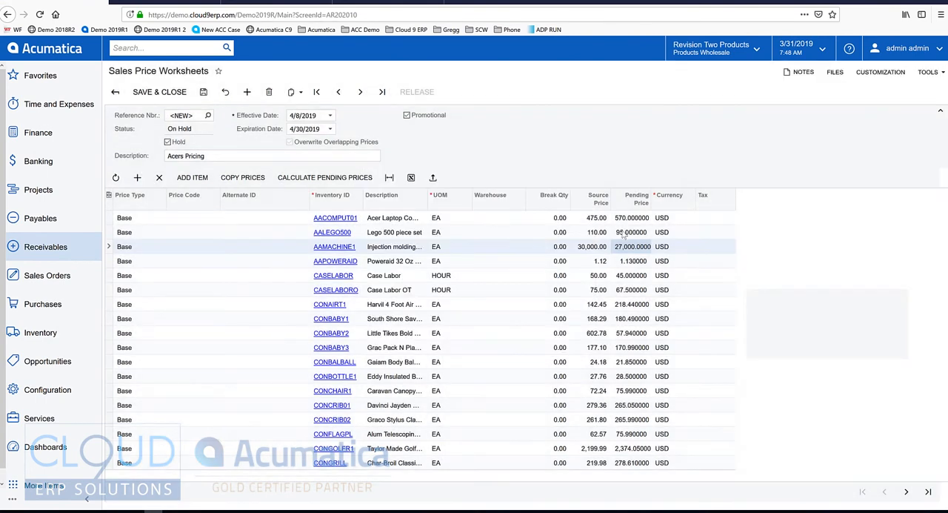
Step: Review pending prices (260.98 laptop, 47.50 Lego) and the laptop's break quantity and warehouse
click(324, 177)
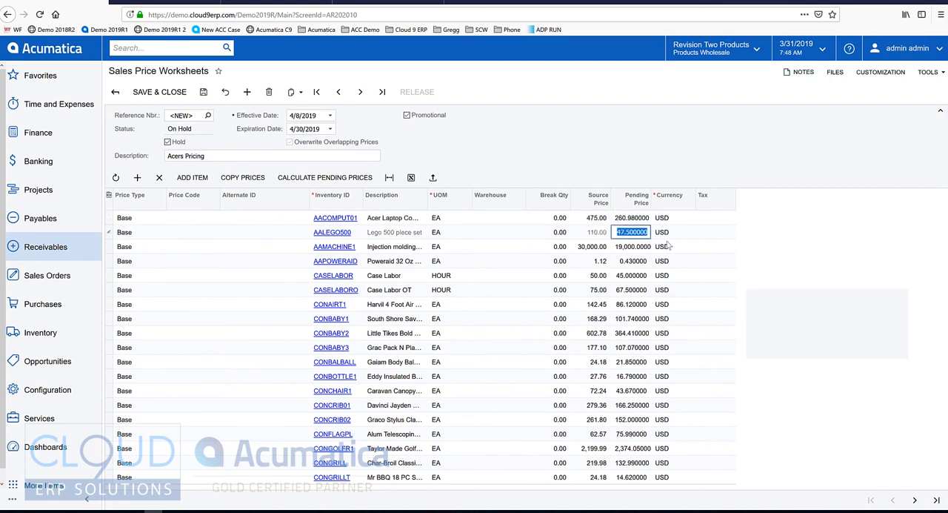
click(632, 275)
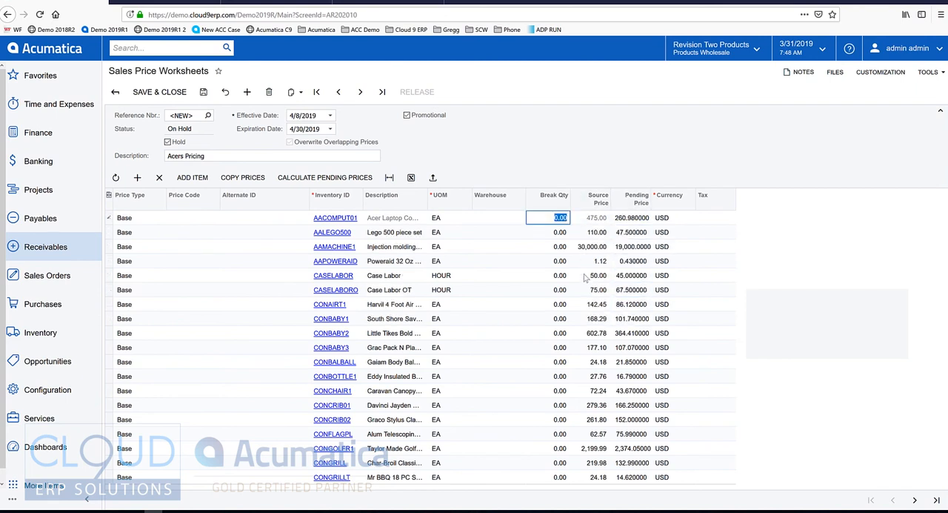
click(502, 217)
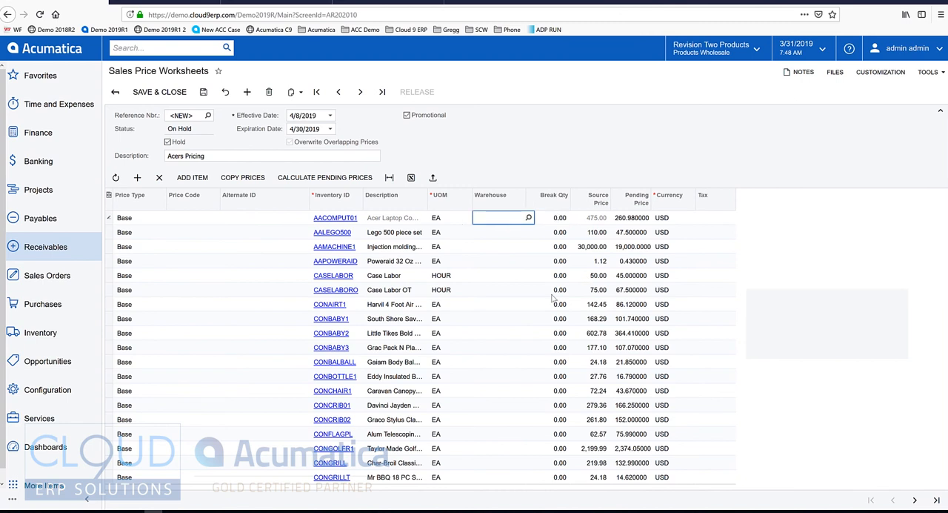
mouse_move(539, 291)
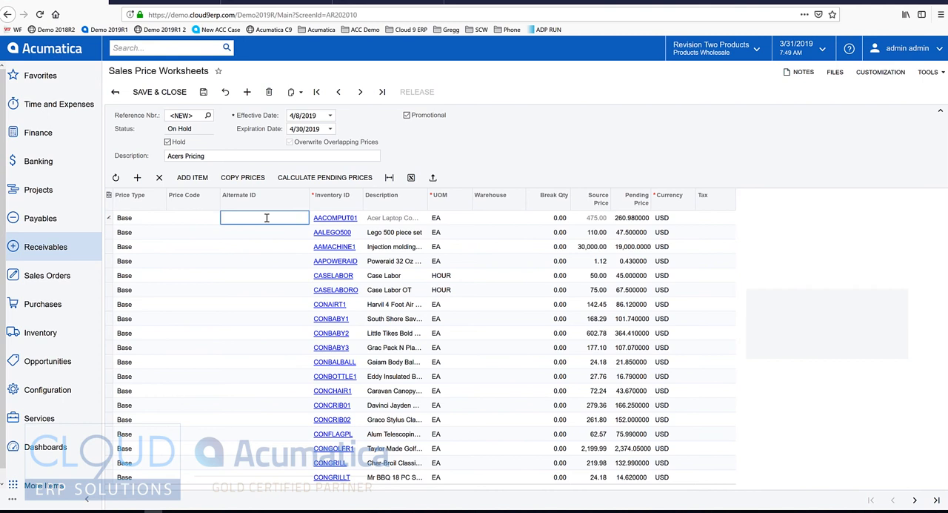
Step: Enter AACOMPUT02 in the Alternate ID cell of the AACOMPUT01 row
text(A)
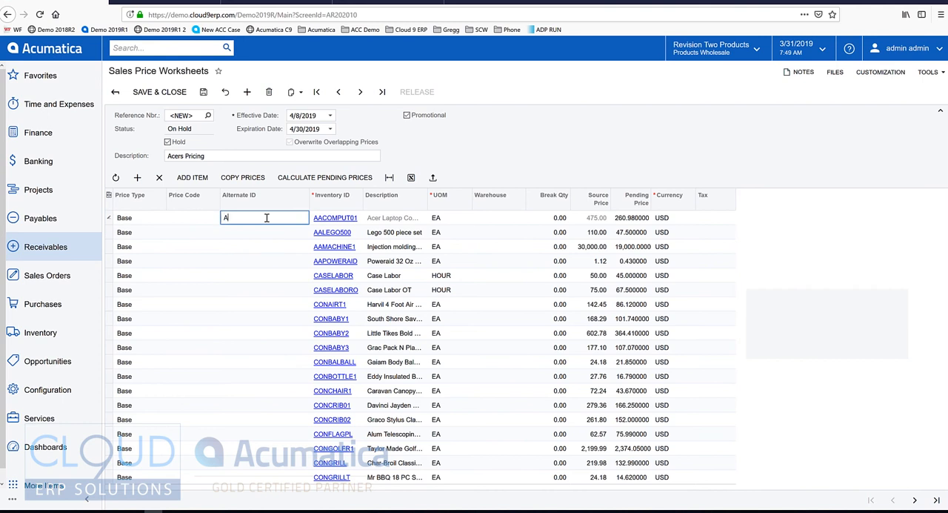
text(ACOI)
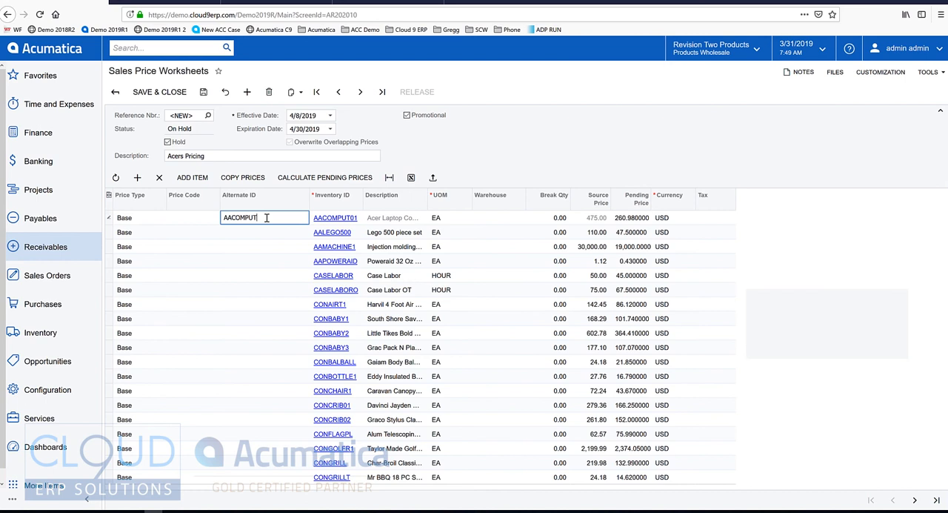
text(00)
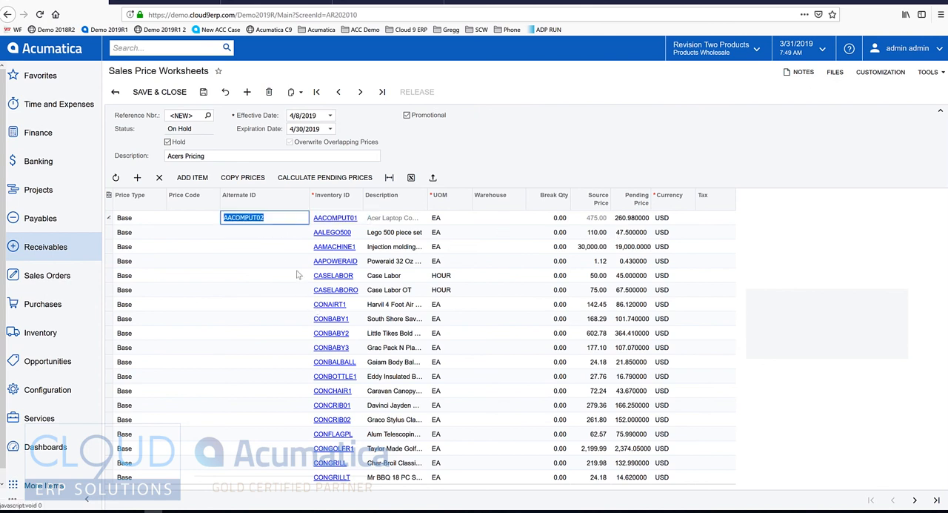
mouse_move(454, 254)
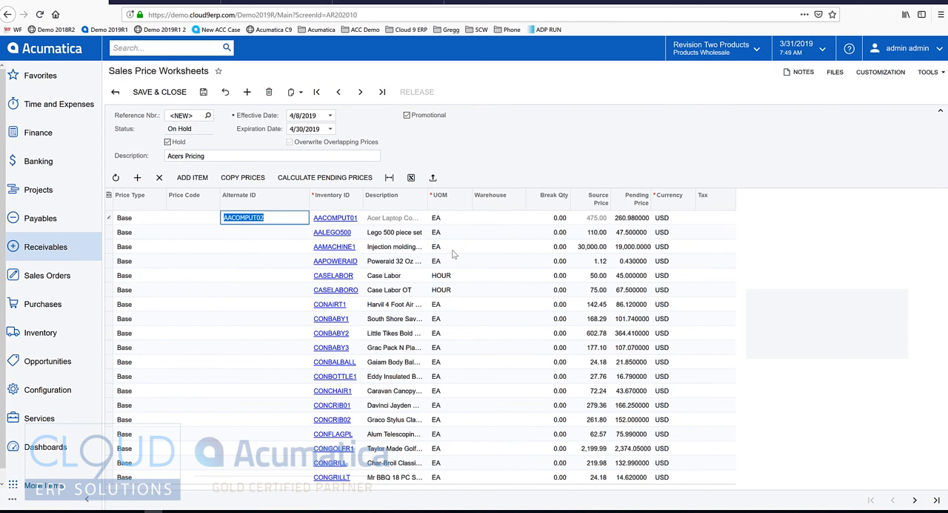
Step: Save the worksheet as 000003 and clear Hold so its status becomes Open
click(203, 91)
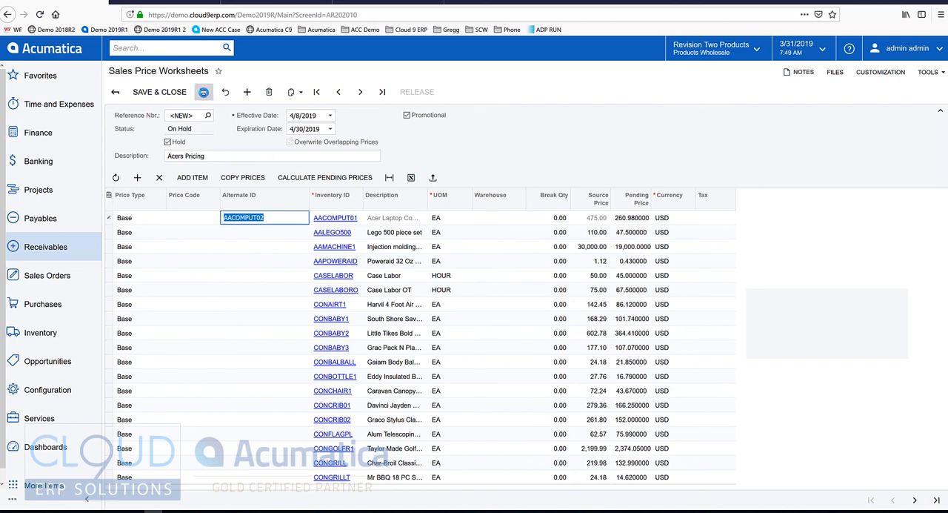
click(204, 92)
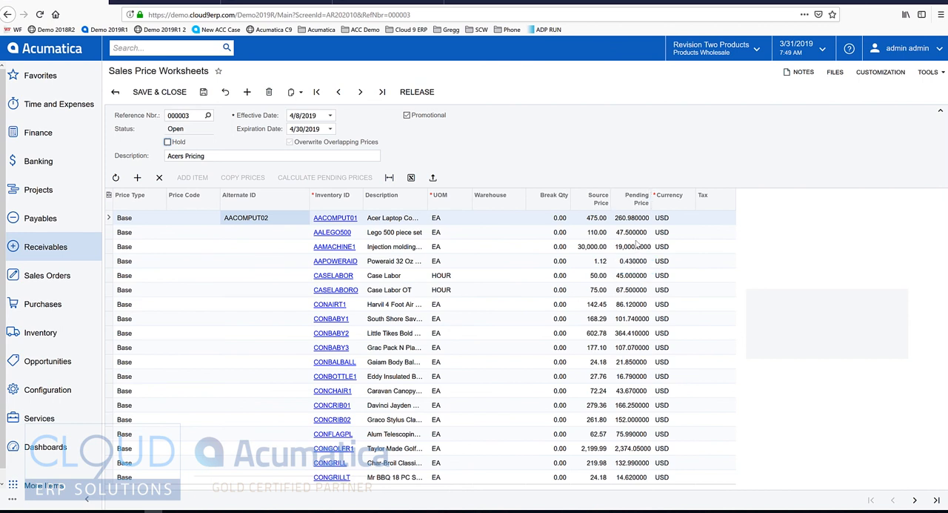
mouse_move(263, 136)
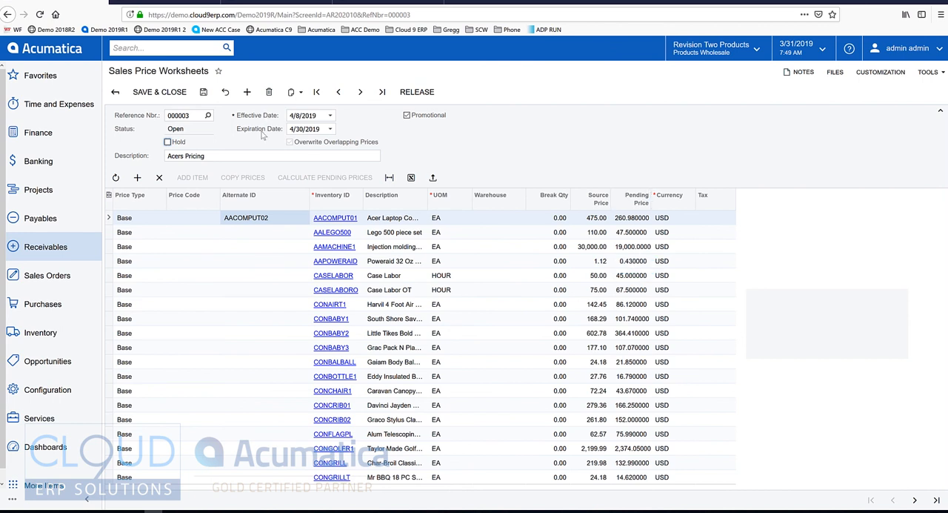